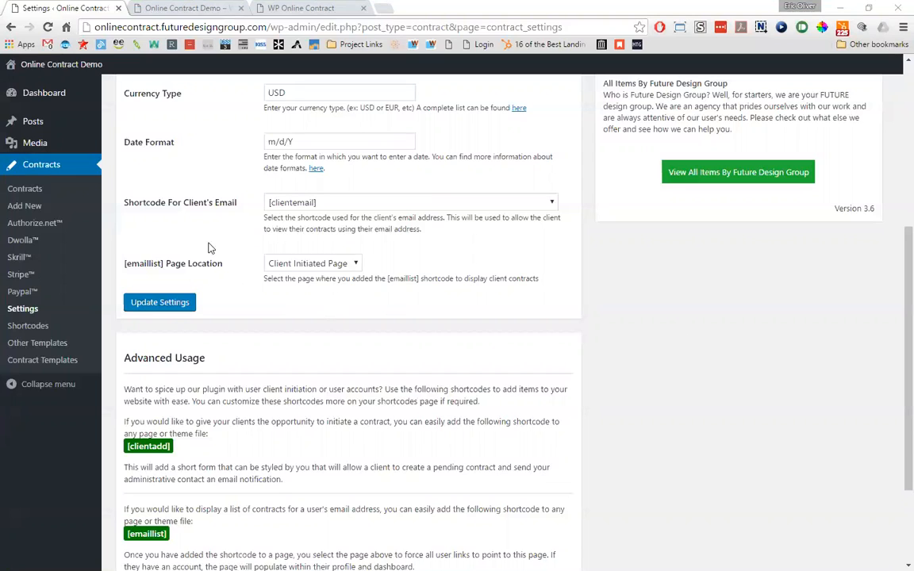
mouse_move(146, 216)
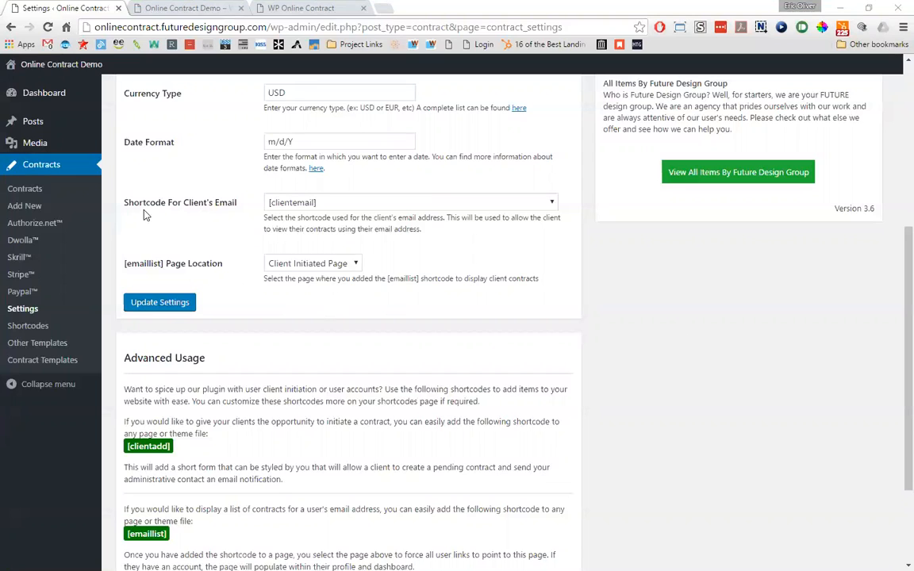
mouse_move(313, 207)
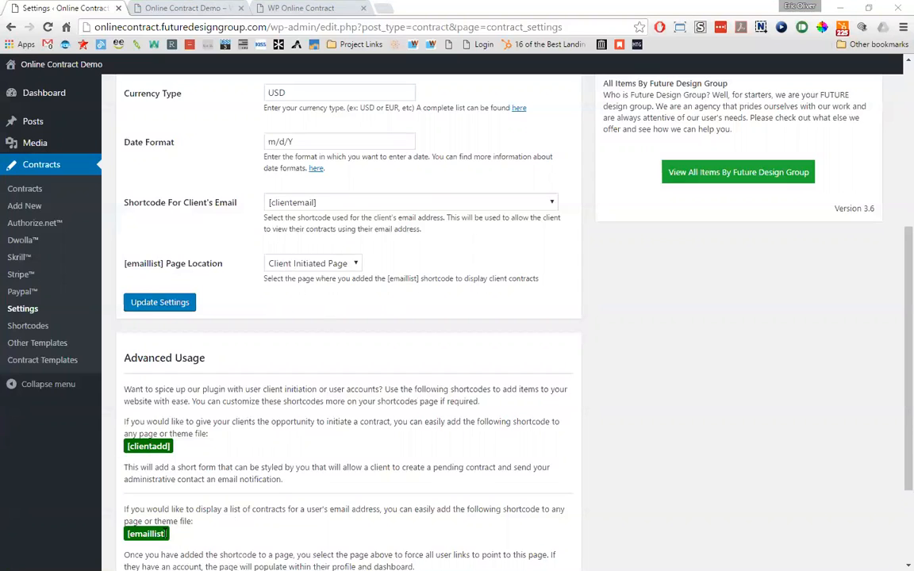
mouse_move(23, 308)
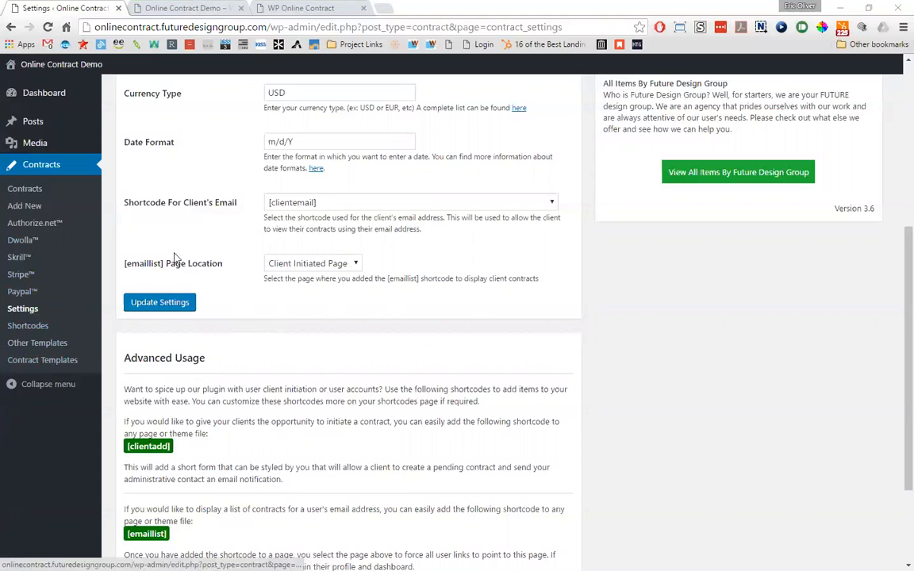
mouse_move(29, 325)
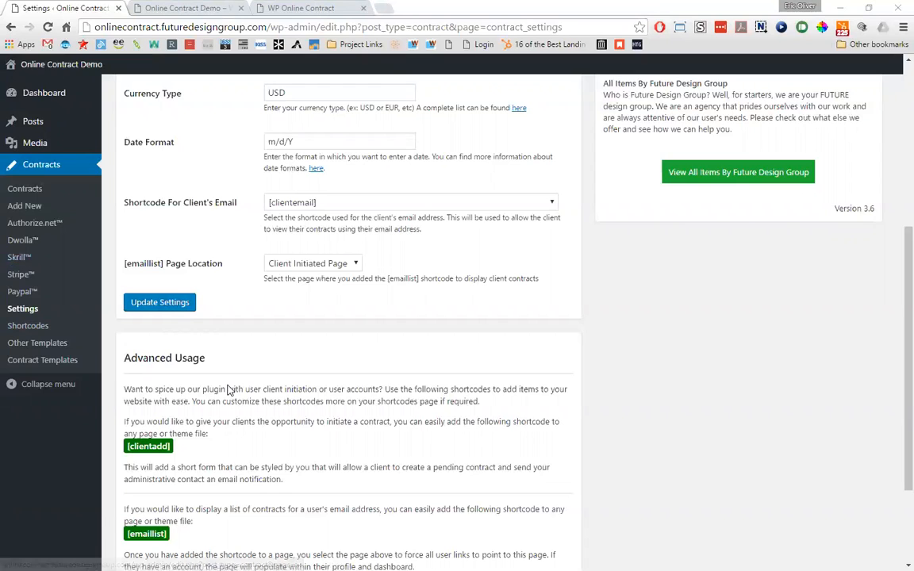
mouse_move(333, 208)
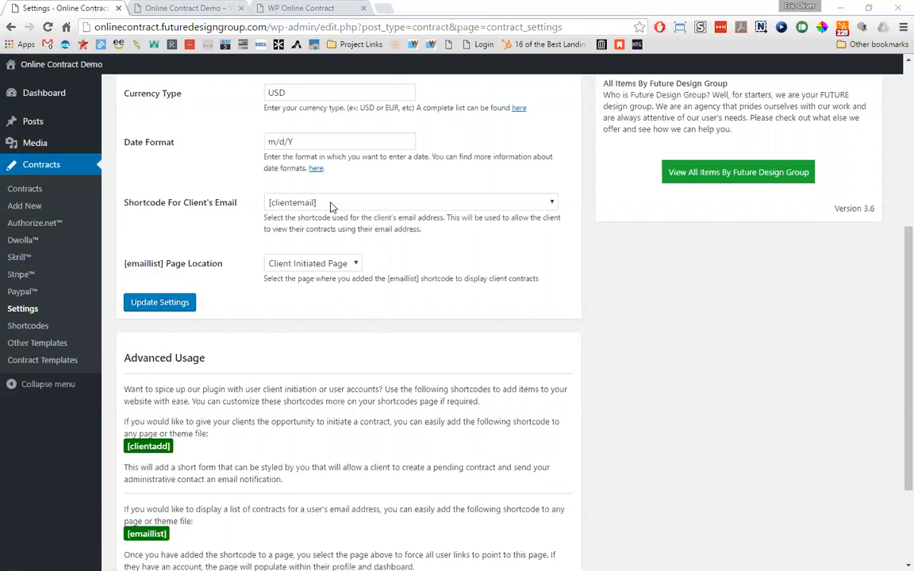
mouse_move(346, 187)
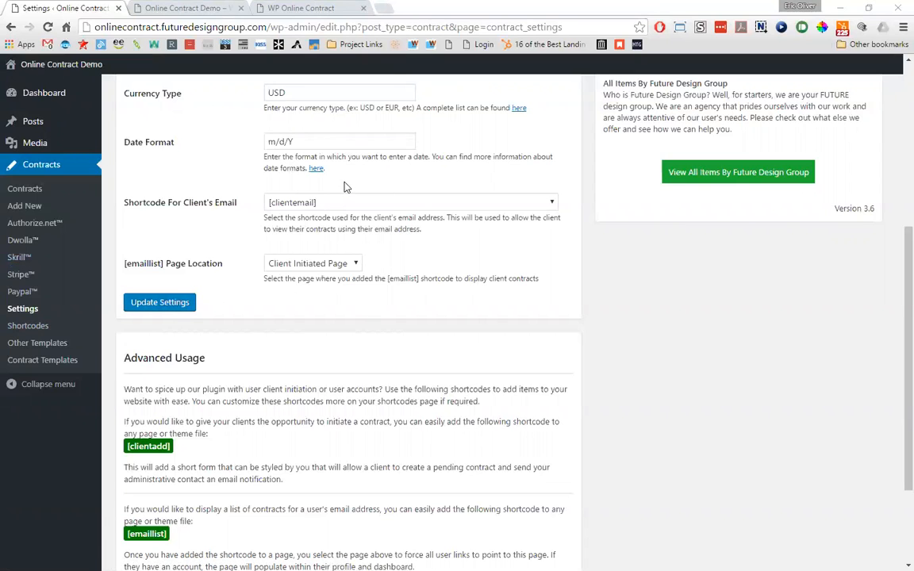
mouse_move(28, 326)
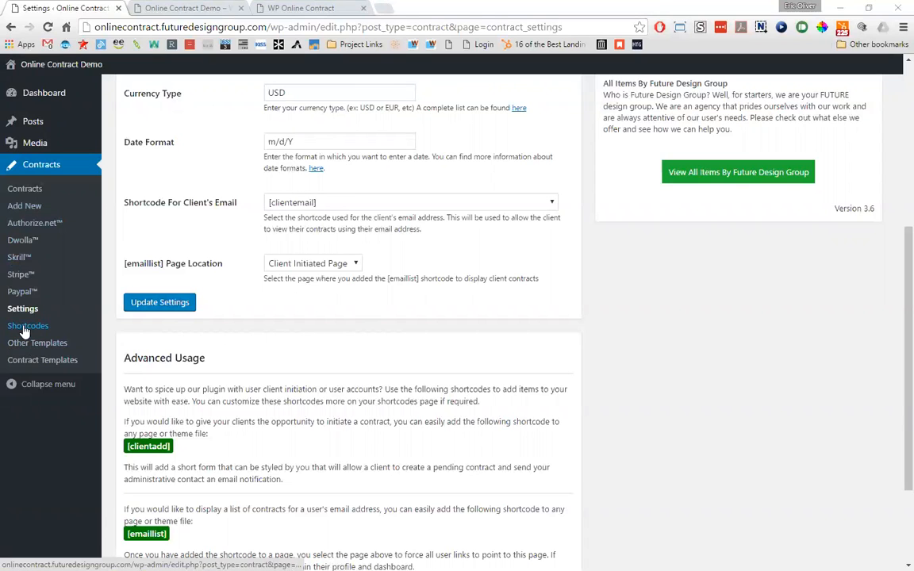
Step: Show the Contracts Shortcodes page listing Client Name, Due Date and the other shortcode rows
left_click(29, 325)
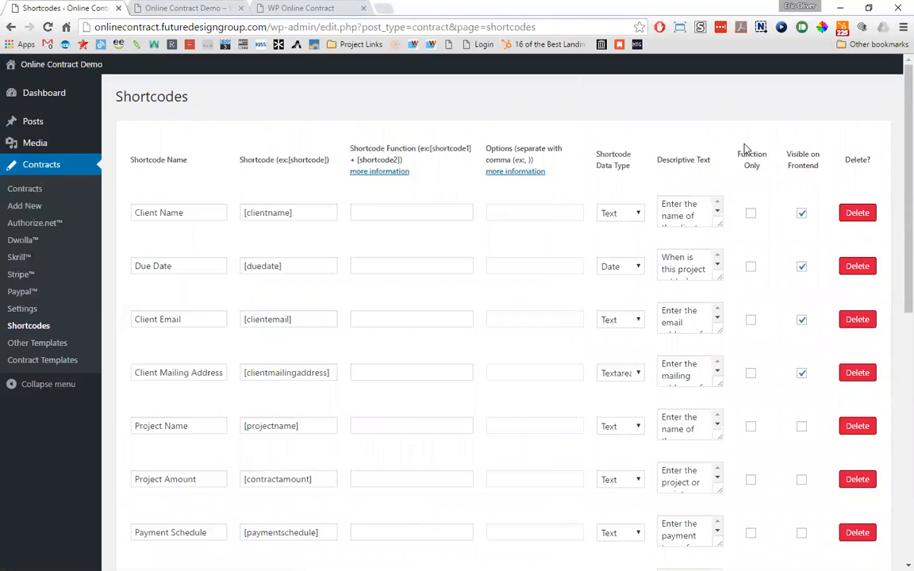
scroll("down", 3)
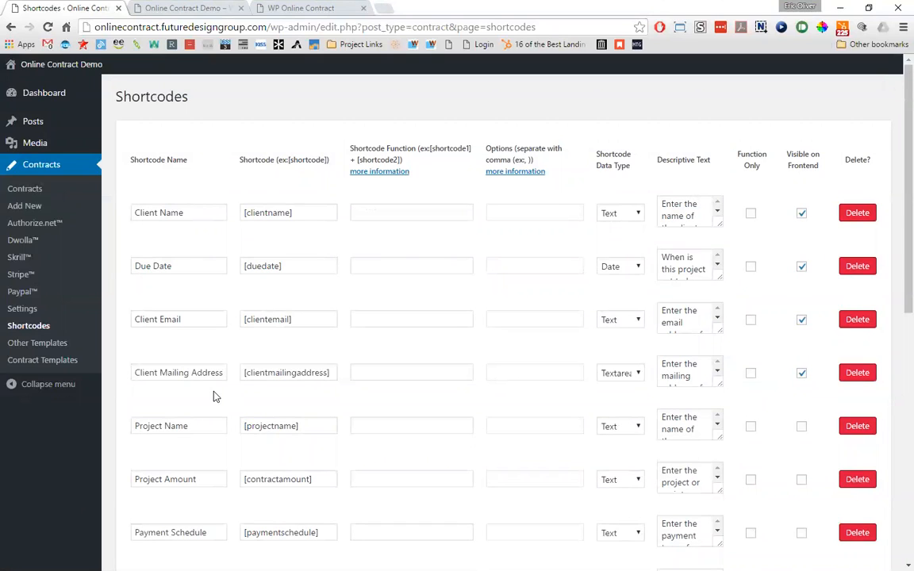
mouse_move(166, 206)
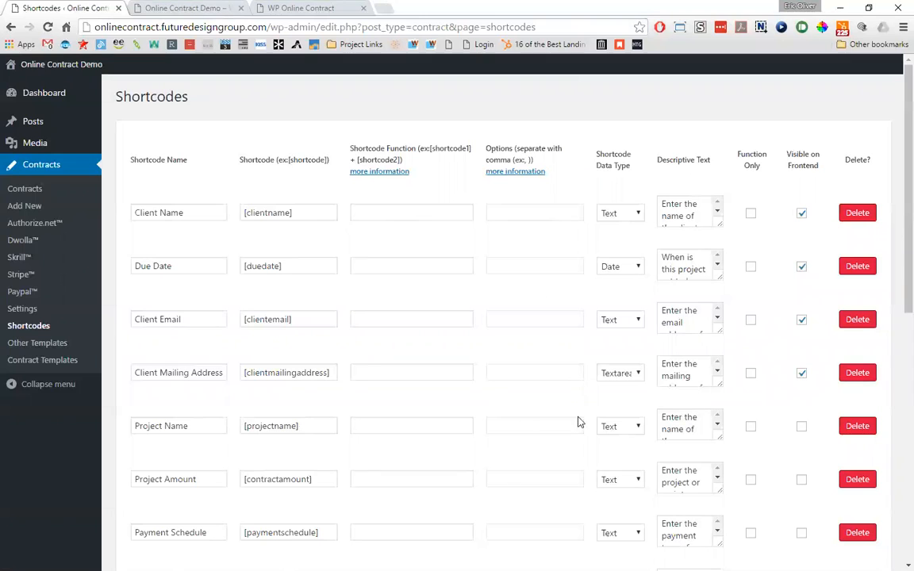
mouse_move(317, 204)
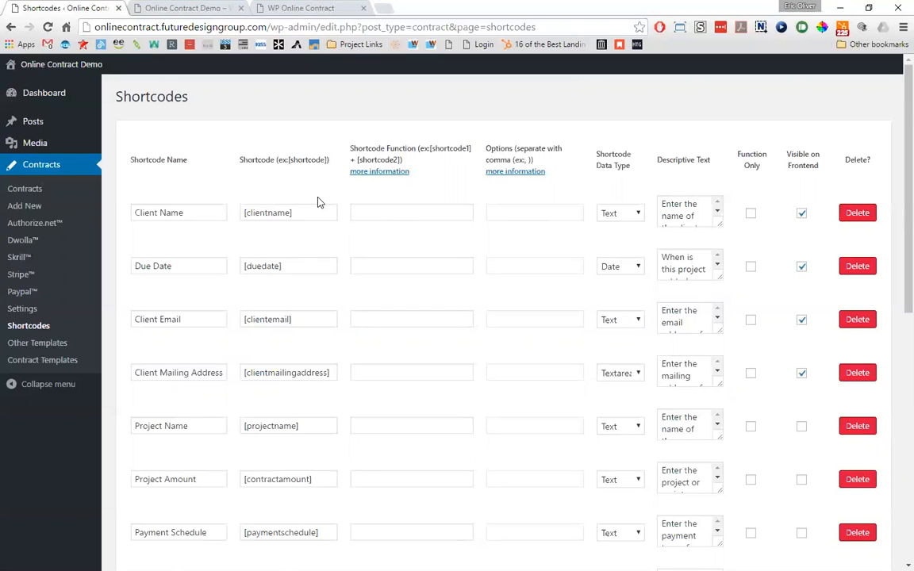
mouse_move(538, 491)
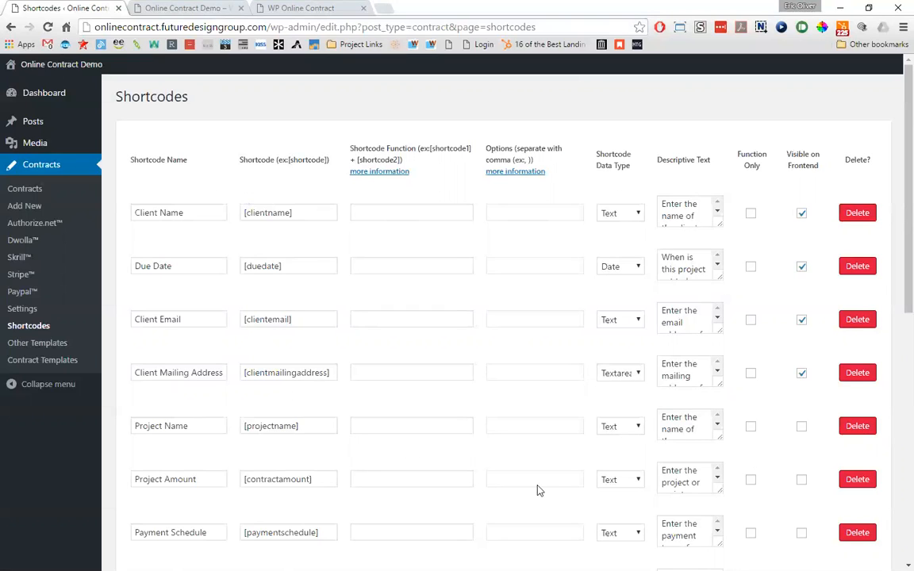
mouse_move(555, 492)
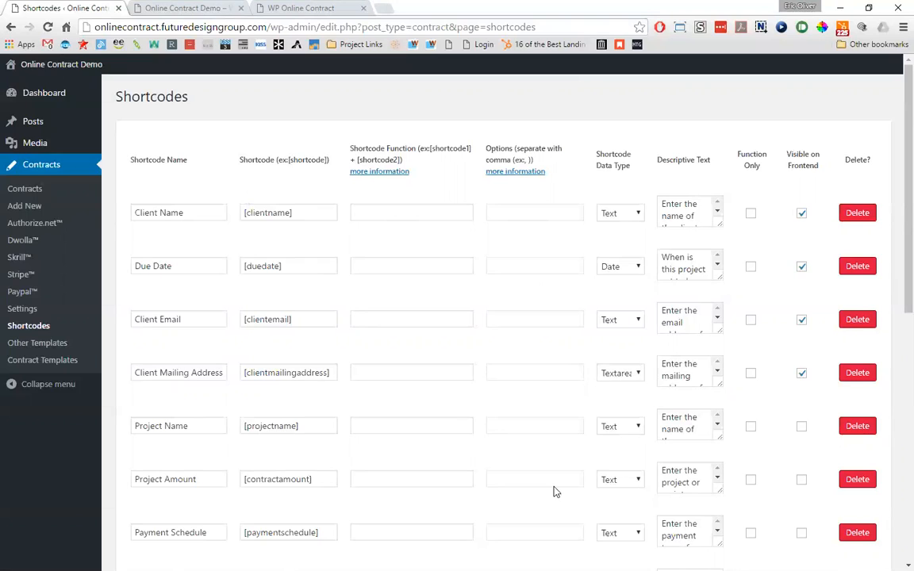
mouse_move(130, 181)
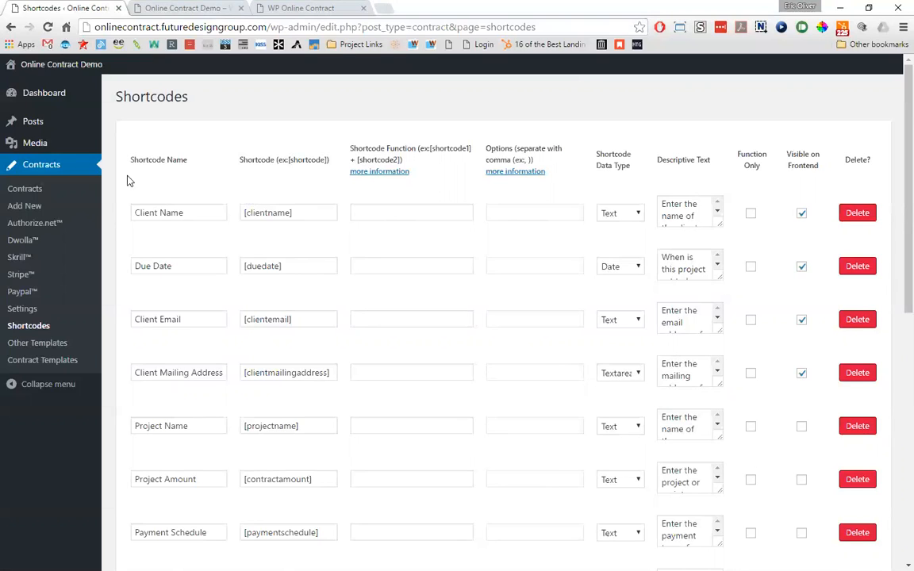
mouse_move(188, 204)
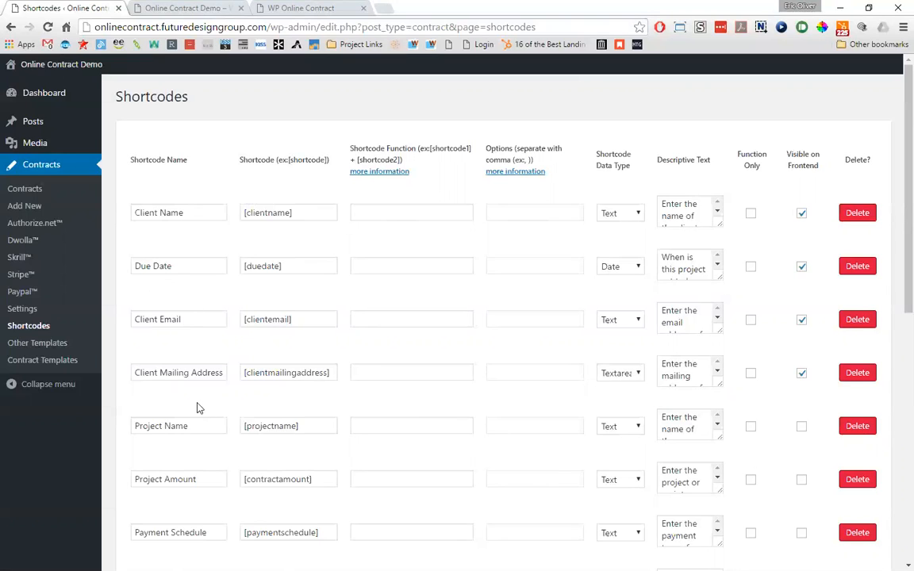
mouse_move(146, 211)
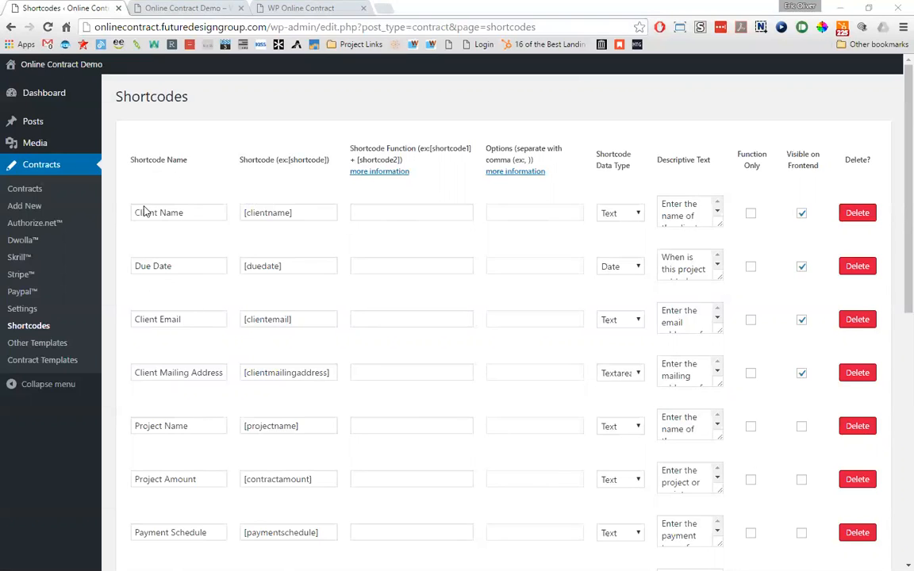
mouse_move(242, 123)
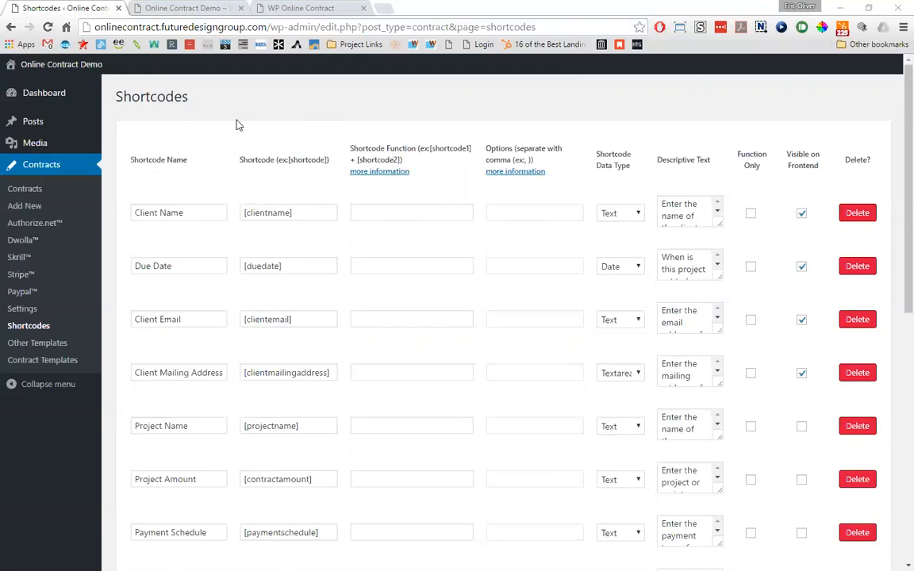
mouse_move(333, 163)
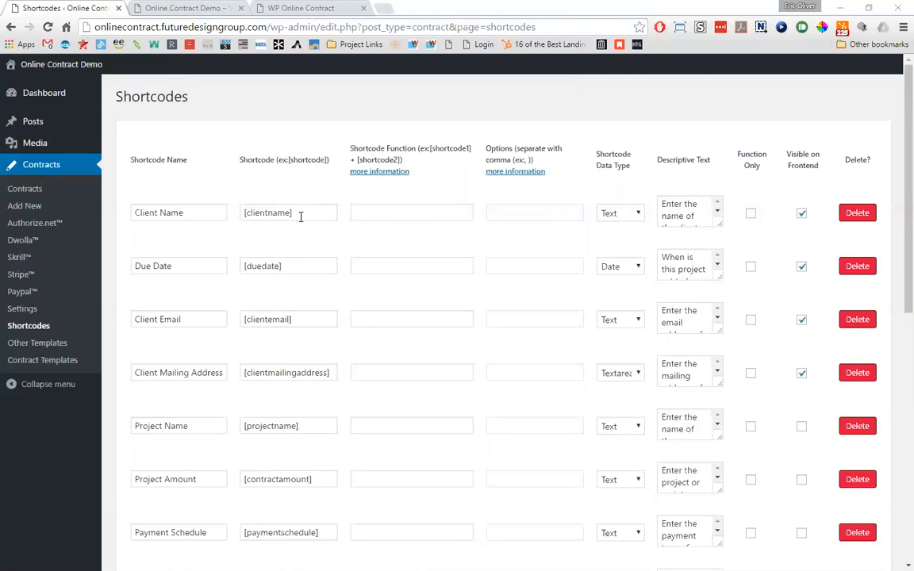
triple_click(289, 212)
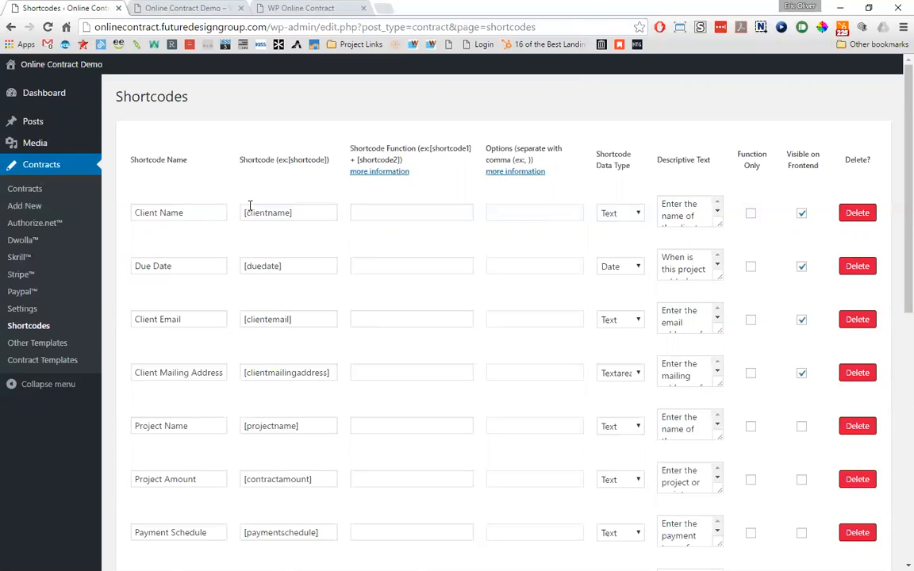
mouse_move(273, 220)
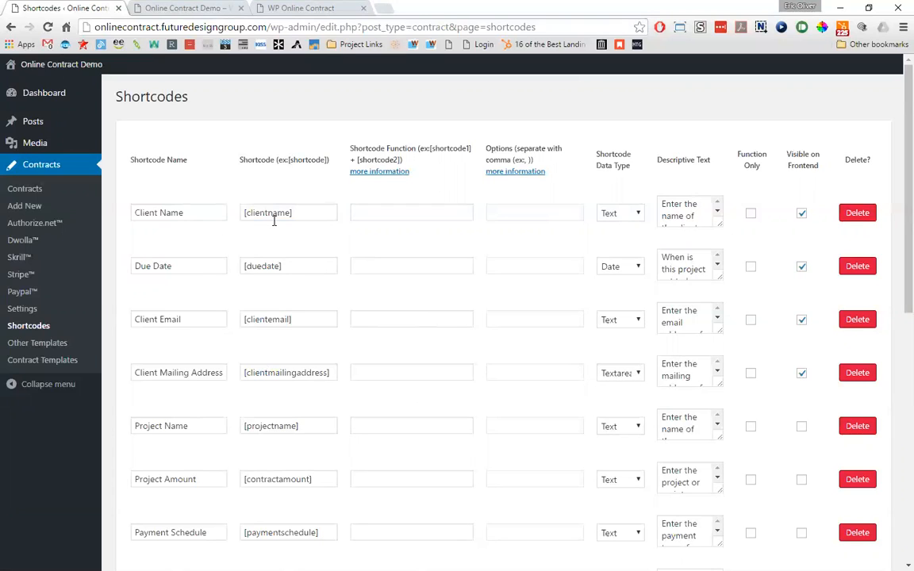
mouse_move(240, 219)
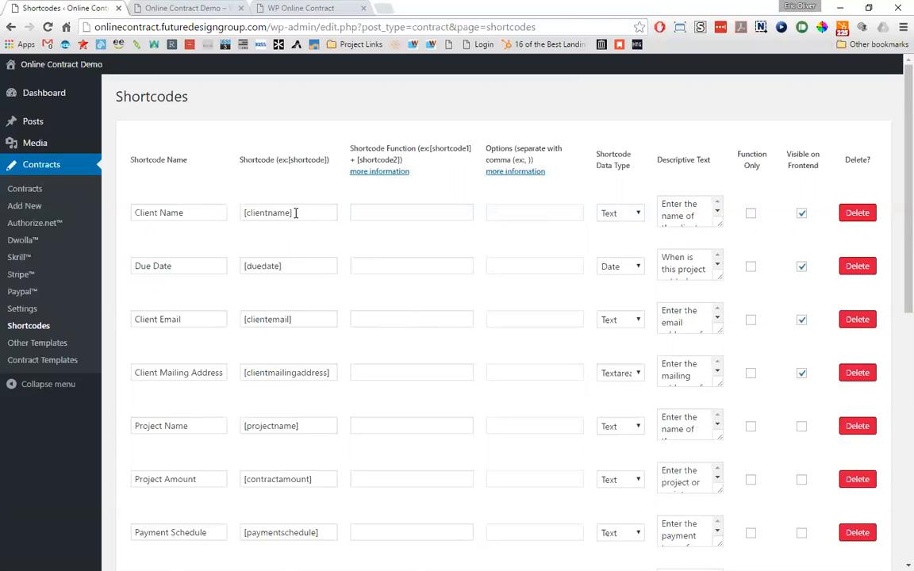
mouse_move(301, 409)
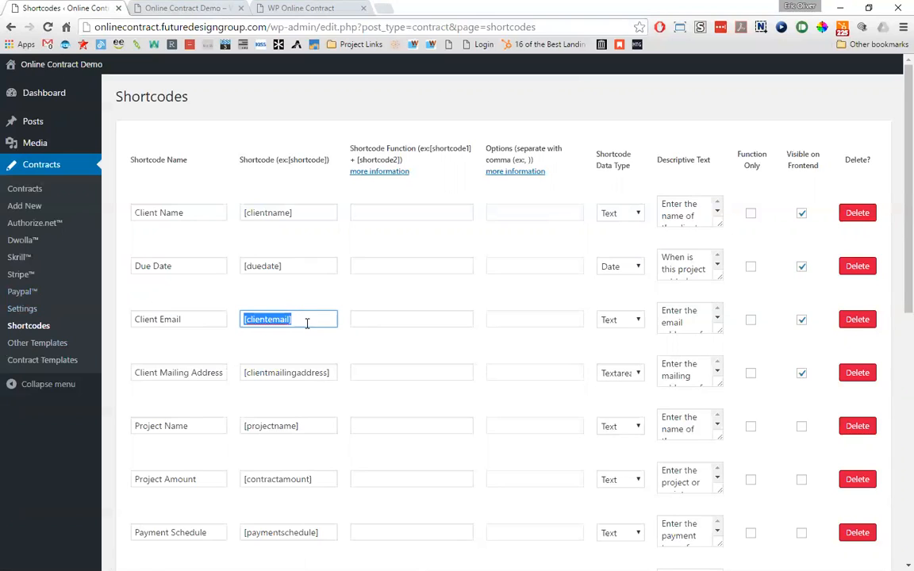
mouse_move(222, 288)
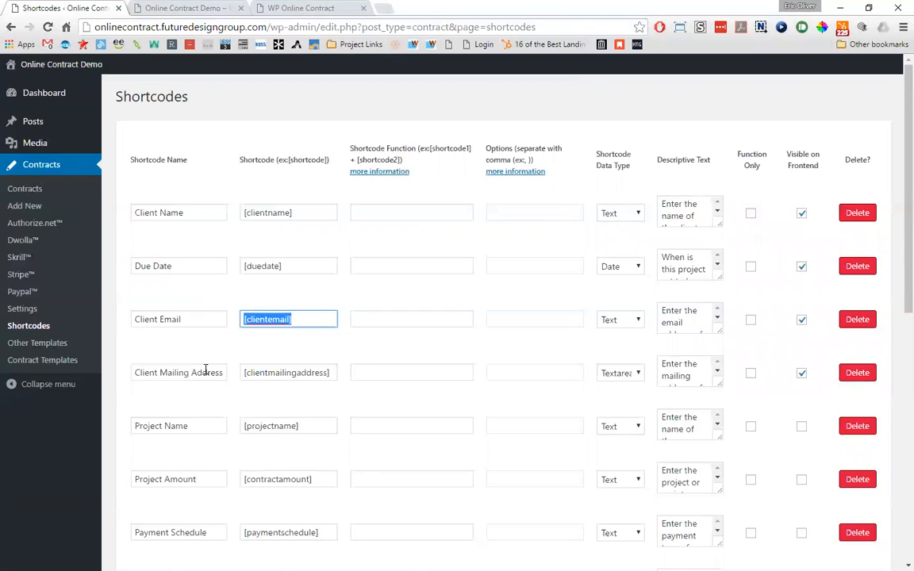
mouse_move(165, 282)
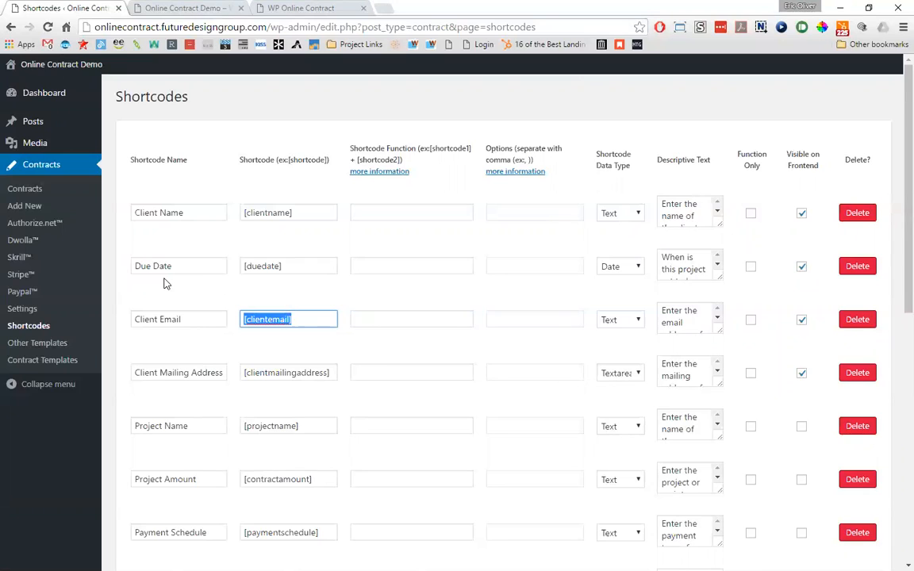
mouse_move(283, 175)
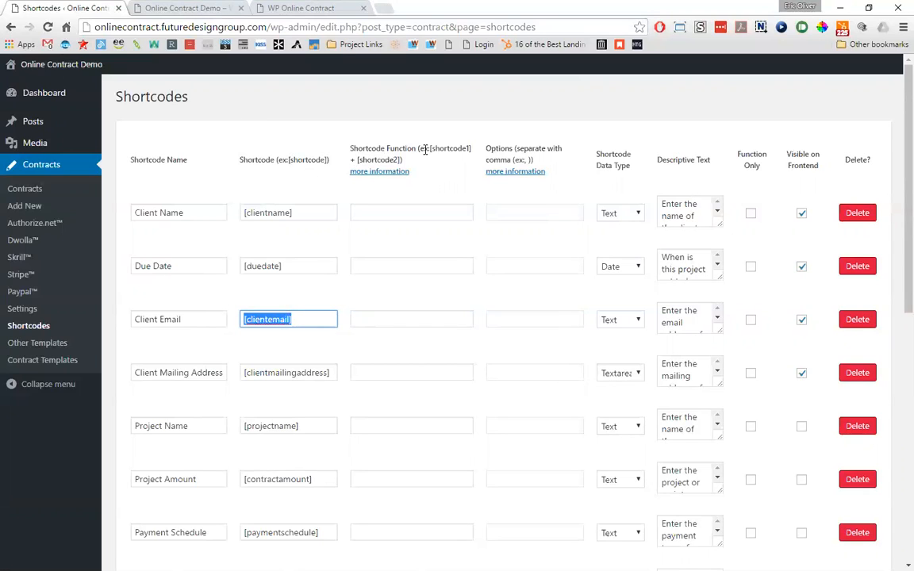
mouse_move(434, 162)
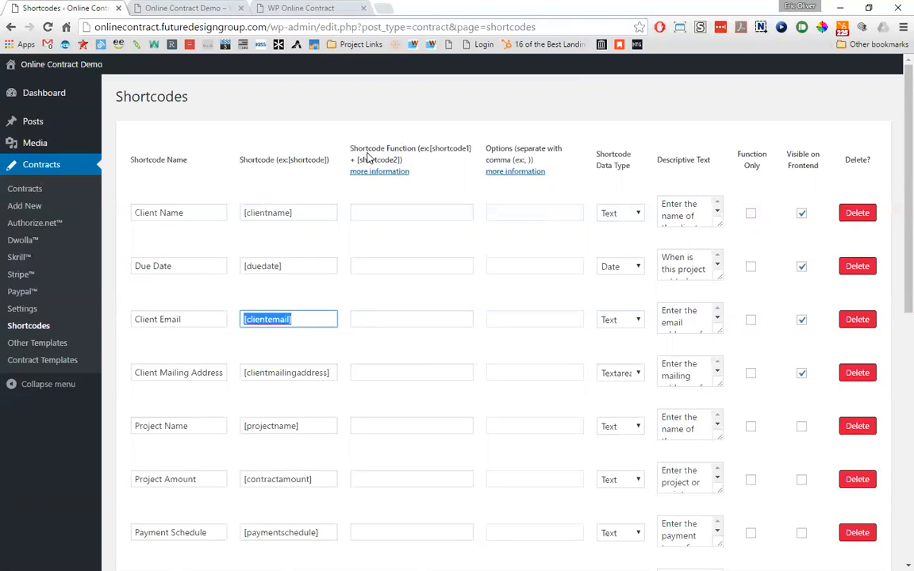
scroll("down", 3)
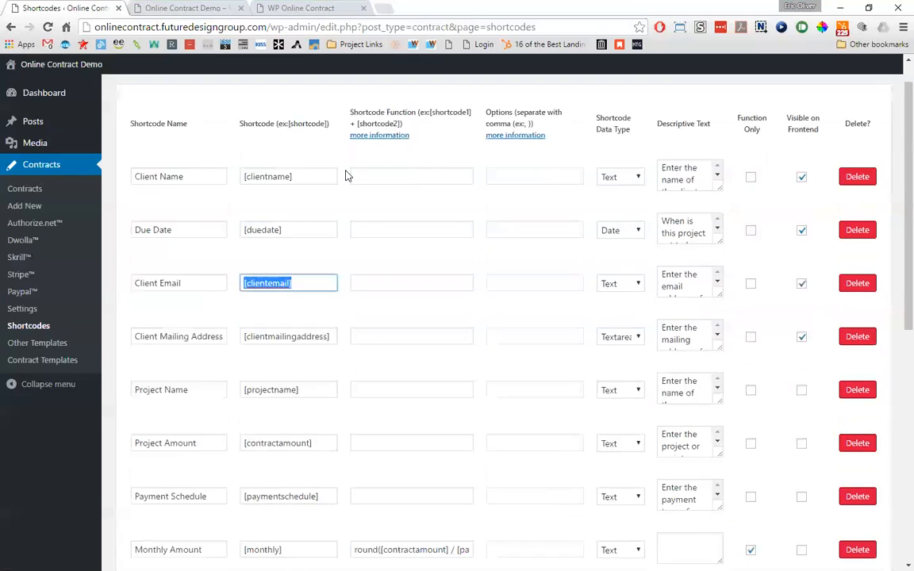
scroll("down", 3)
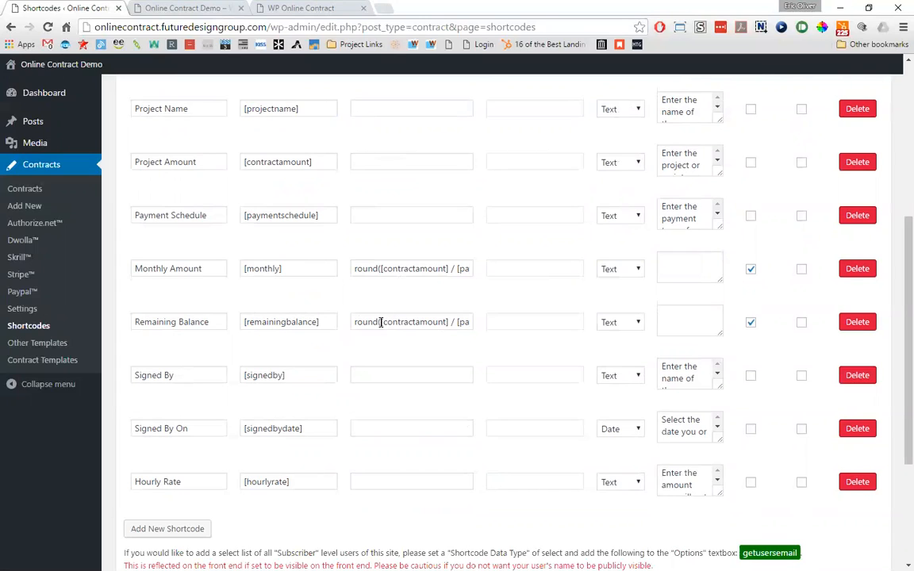
left_click(400, 320)
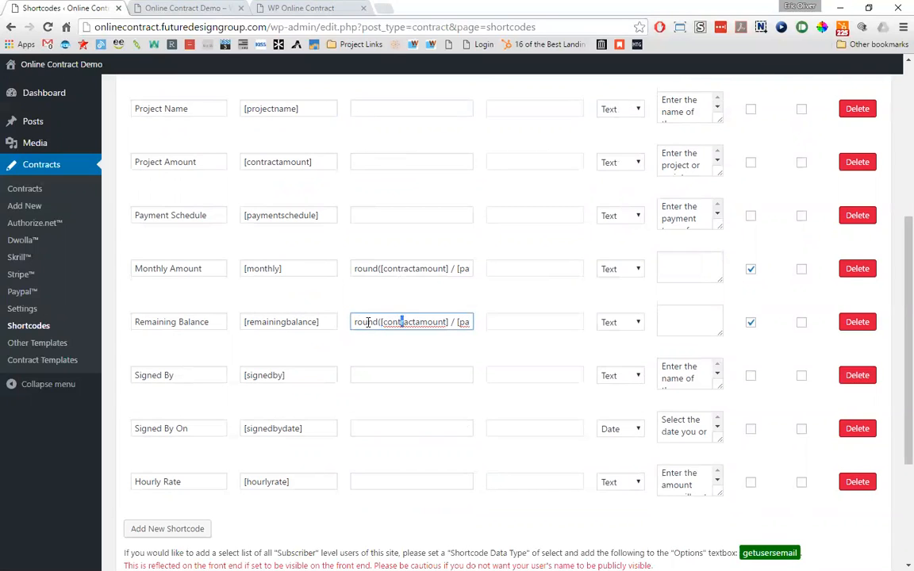
double_click(411, 320)
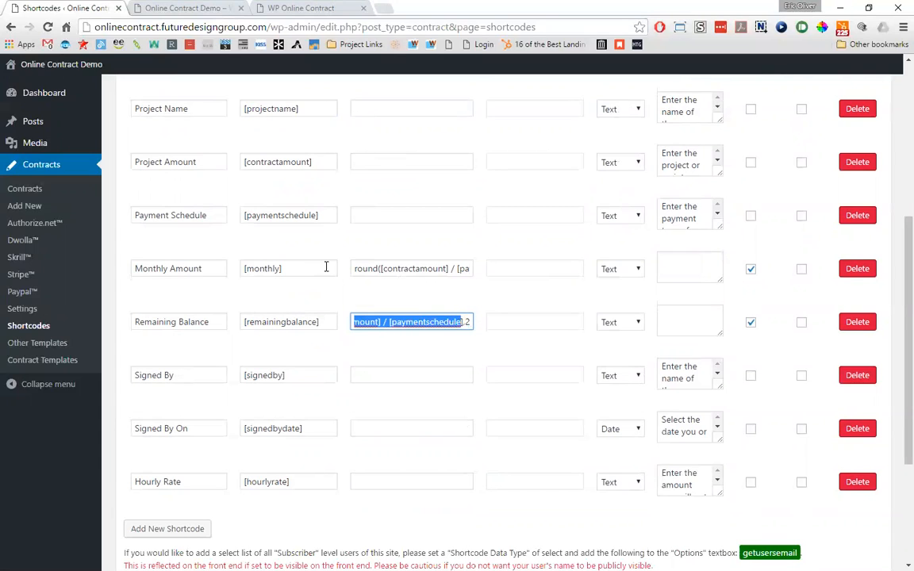
mouse_move(345, 252)
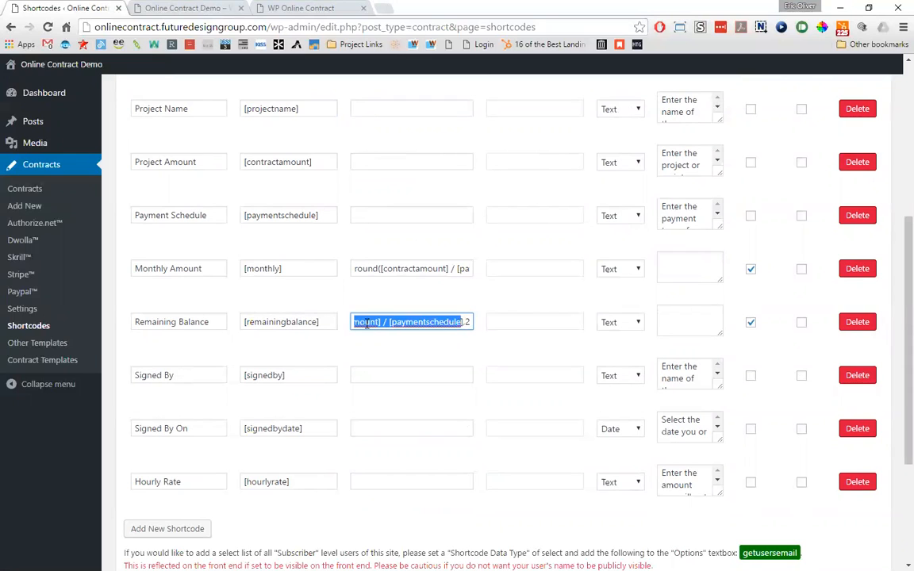
mouse_move(241, 130)
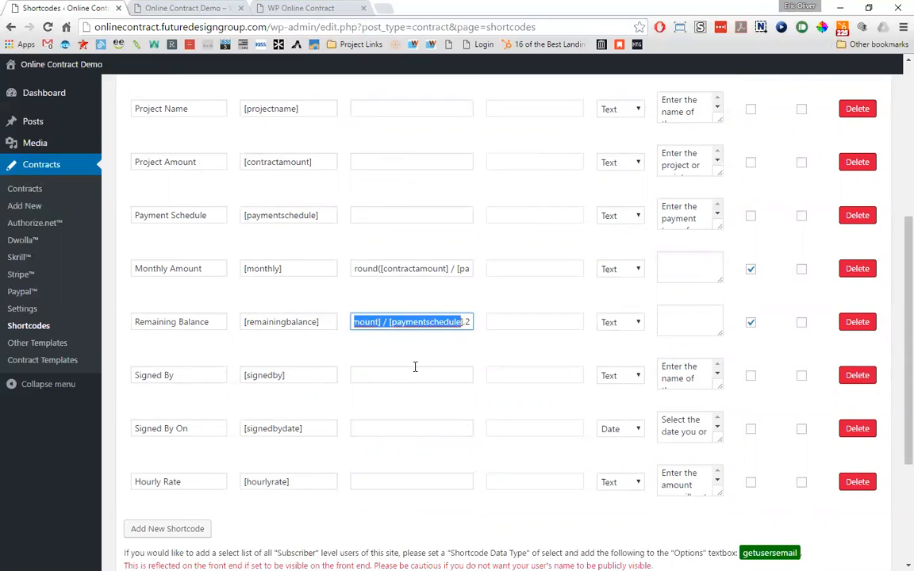
mouse_move(466, 319)
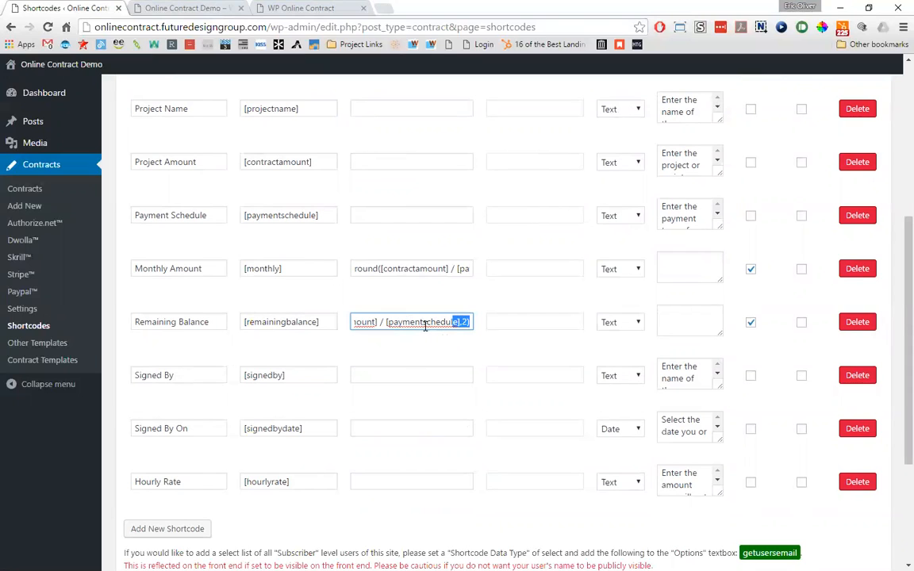
mouse_move(463, 343)
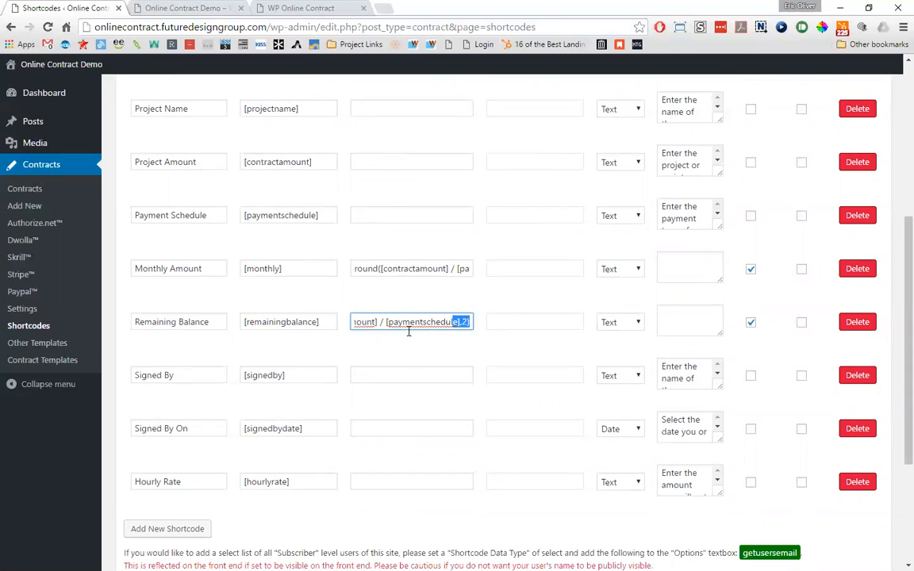
scroll("down", 3)
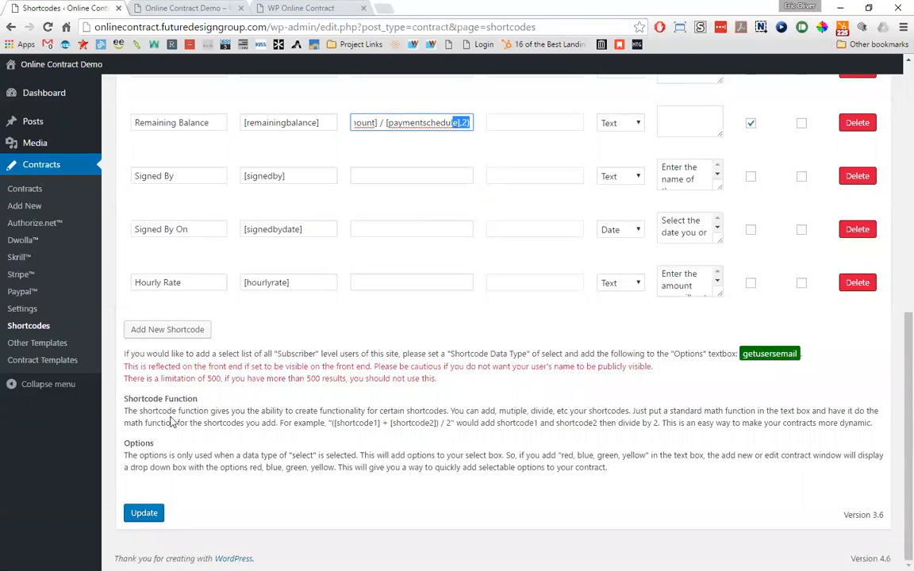
mouse_move(362, 426)
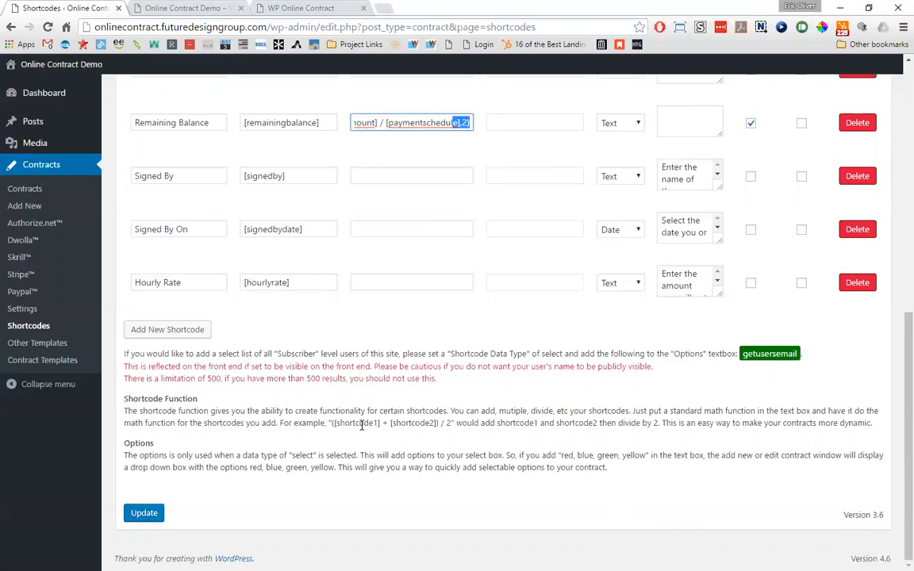
mouse_move(381, 454)
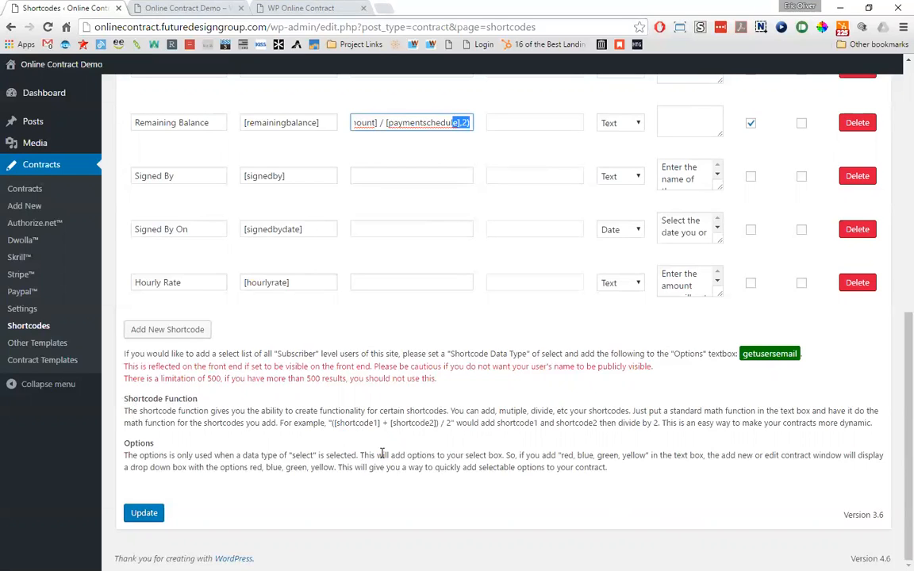
mouse_move(232, 152)
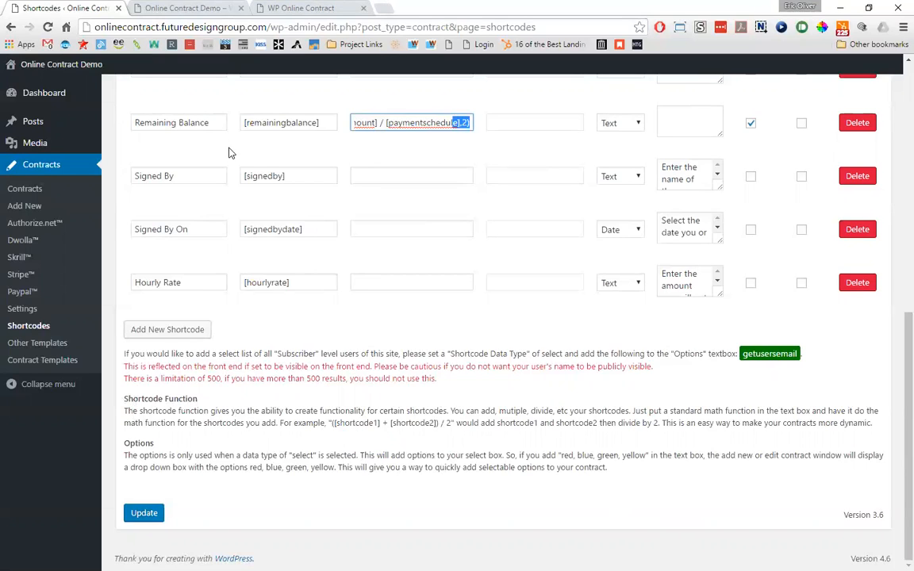
scroll("up", 3)
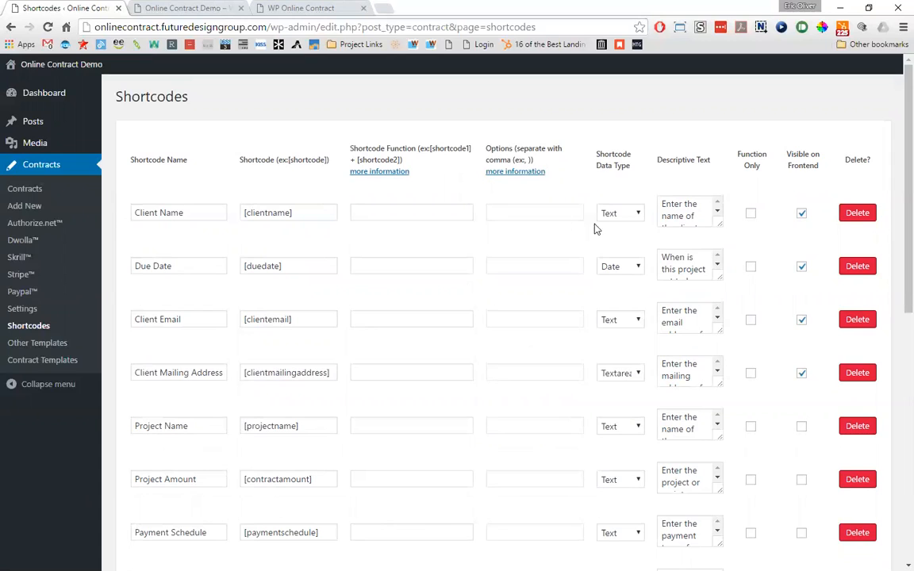
Step: Switch Client Name to a Select data type with the options 'yes,no'
left_click(619, 212)
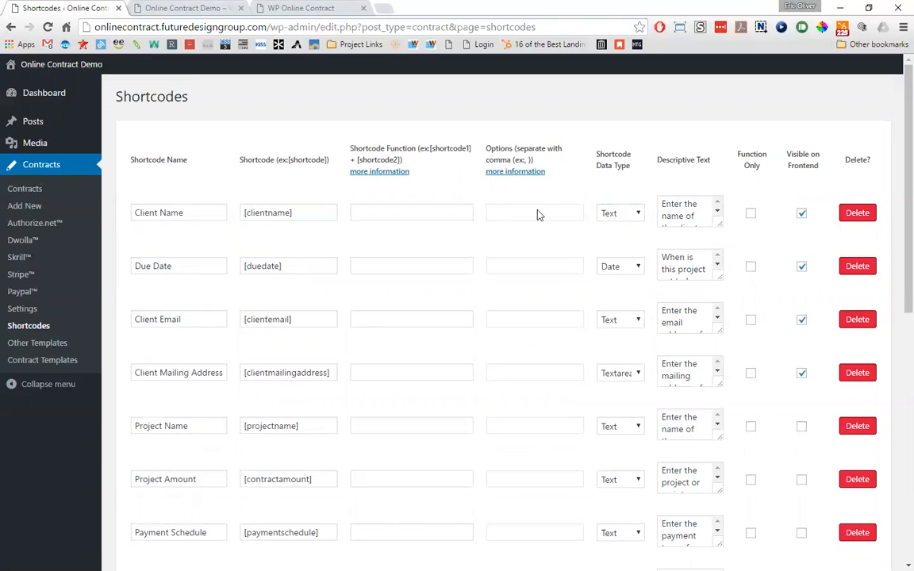
scroll("down", 3)
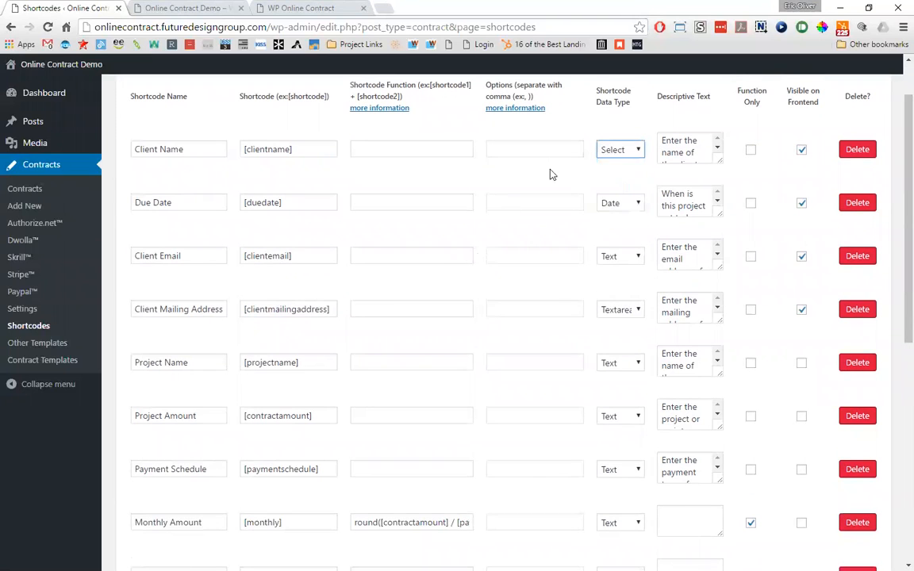
type("yes,")
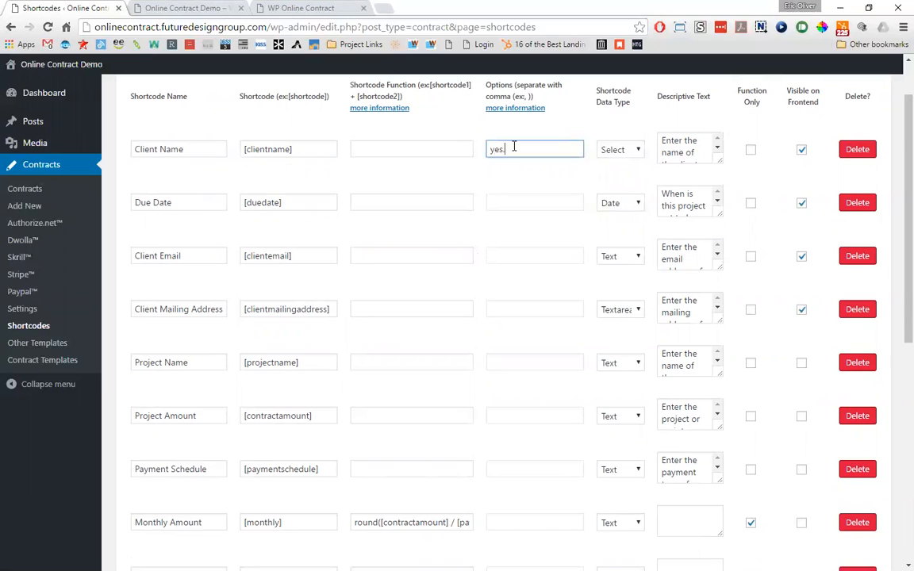
type(",no")
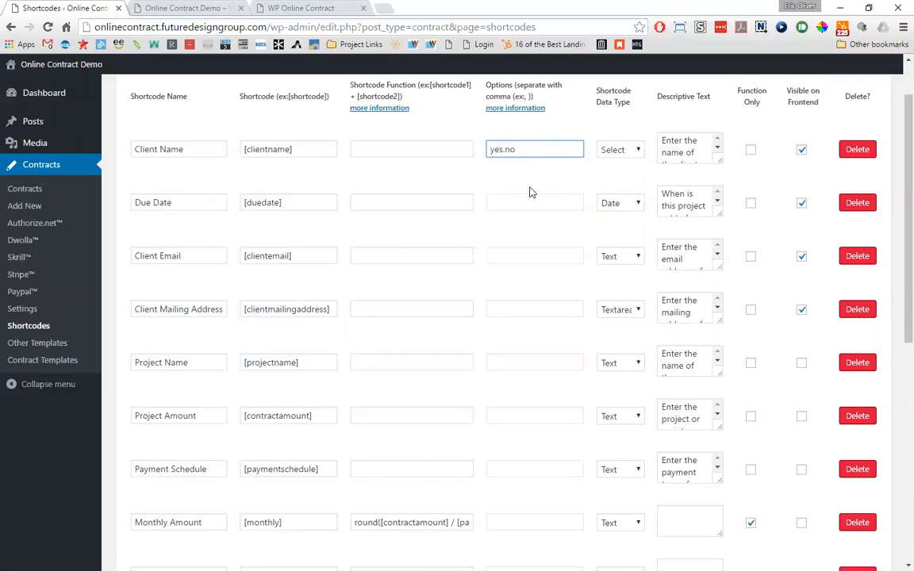
mouse_move(477, 140)
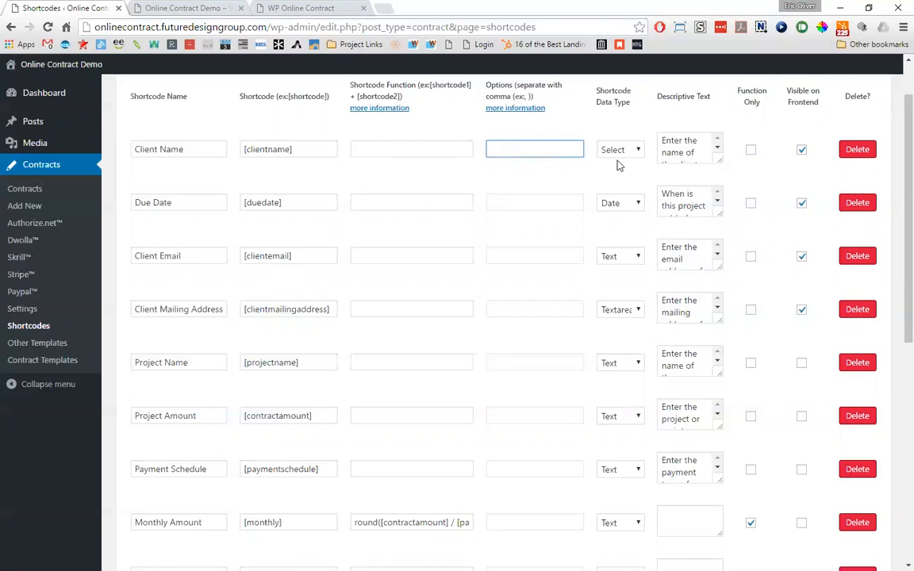
Step: Replace Client Name's options with 'getusersemail' so the dropdown lists the site's user emails
left_click(620, 149)
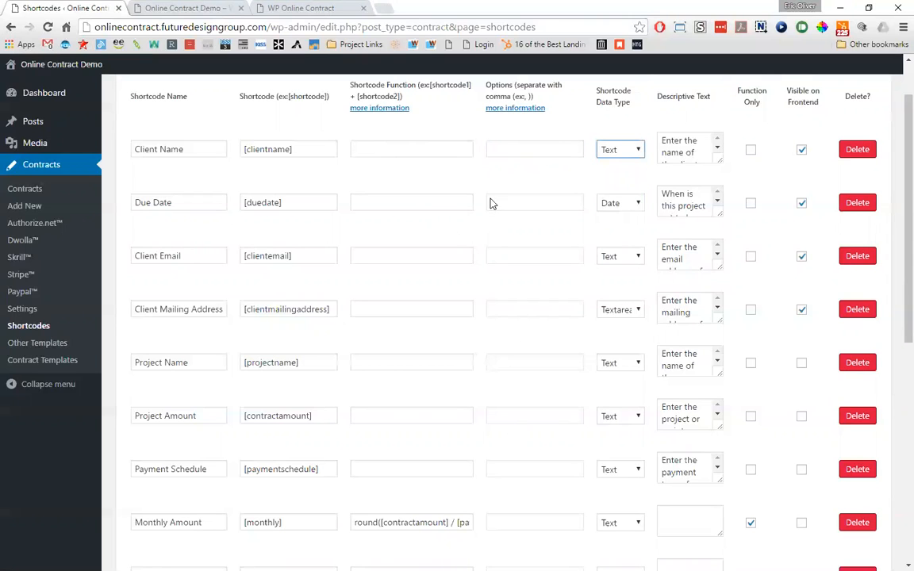
scroll("down", 3)
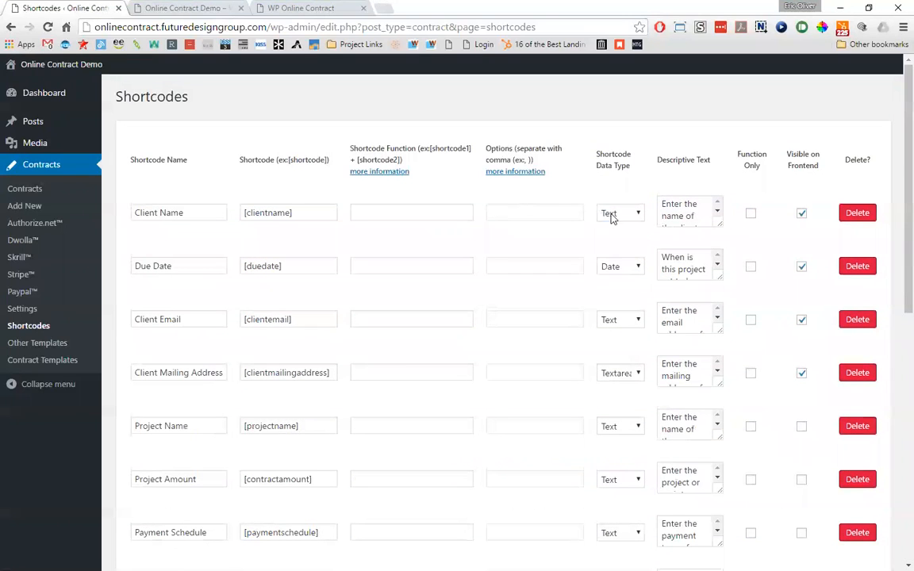
type("getusersemail.")
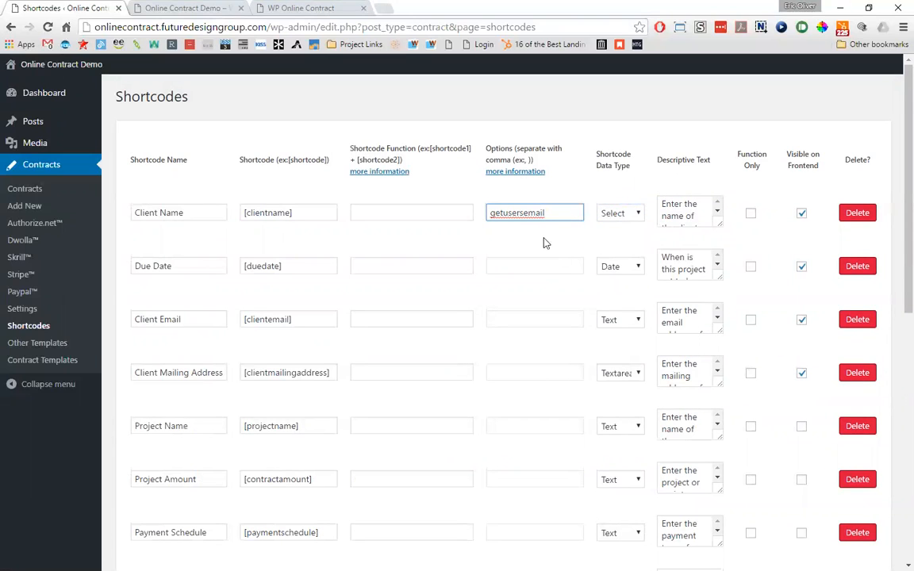
mouse_move(333, 196)
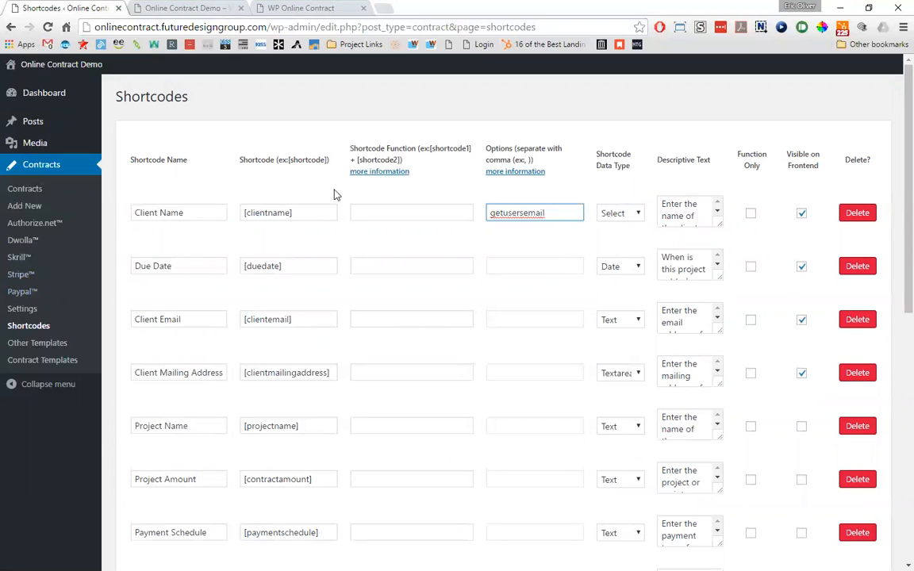
left_click(533, 213)
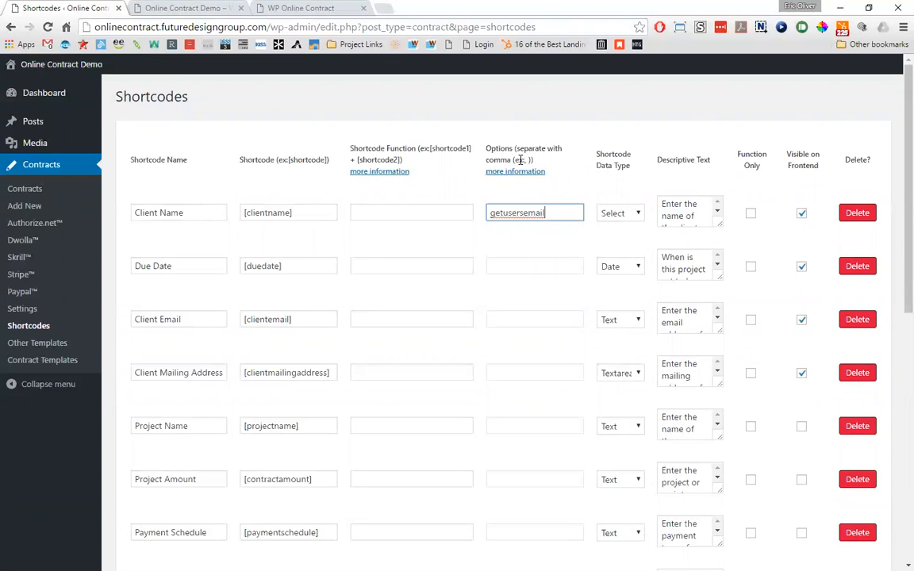
mouse_move(502, 253)
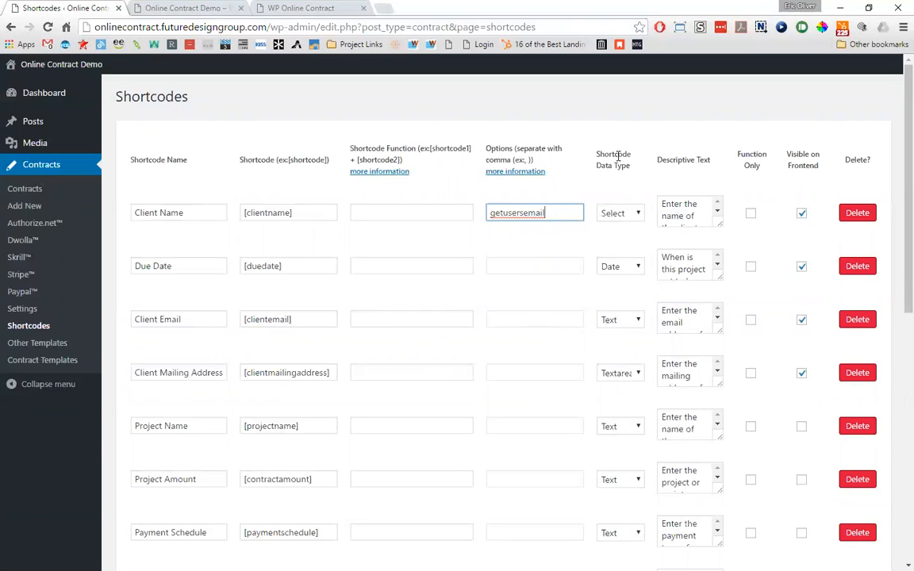
mouse_move(621, 213)
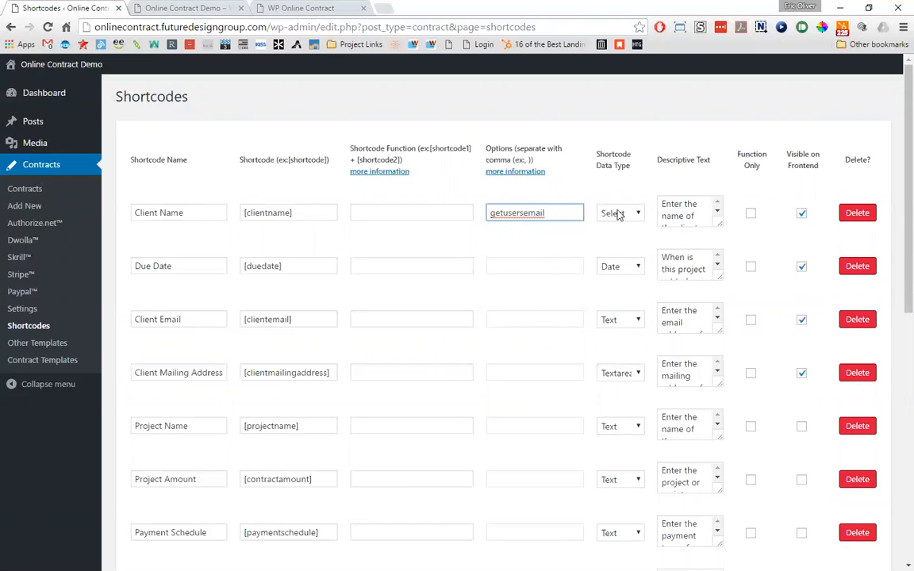
left_click(619, 213)
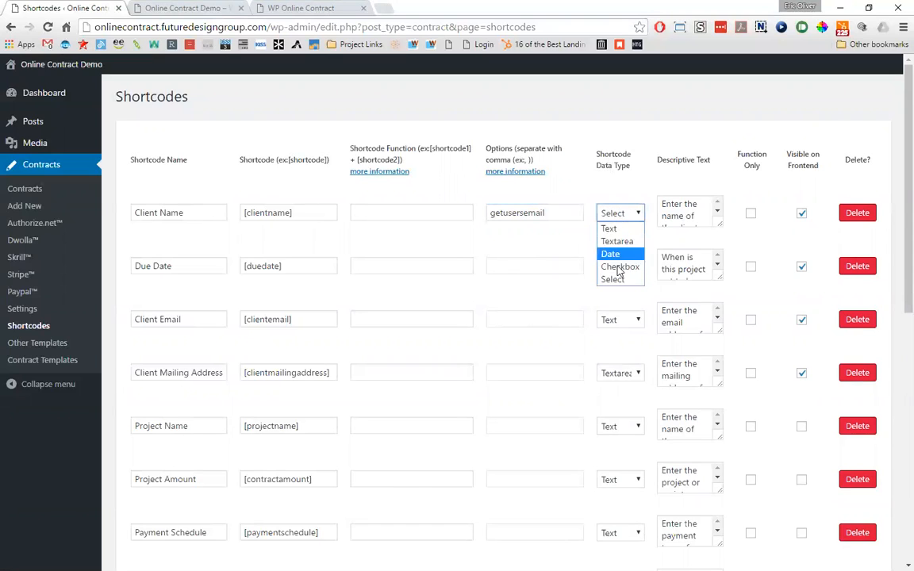
mouse_move(618, 241)
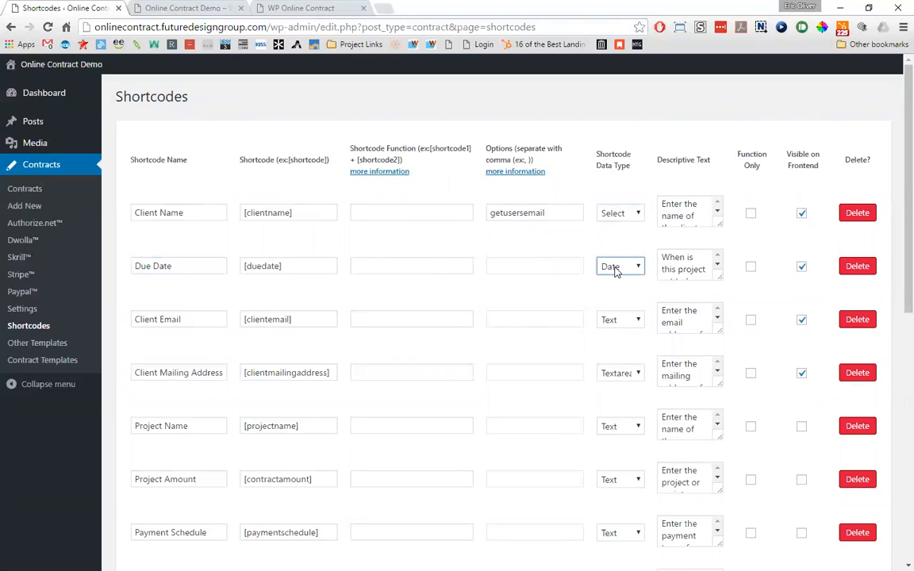
left_click(619, 267)
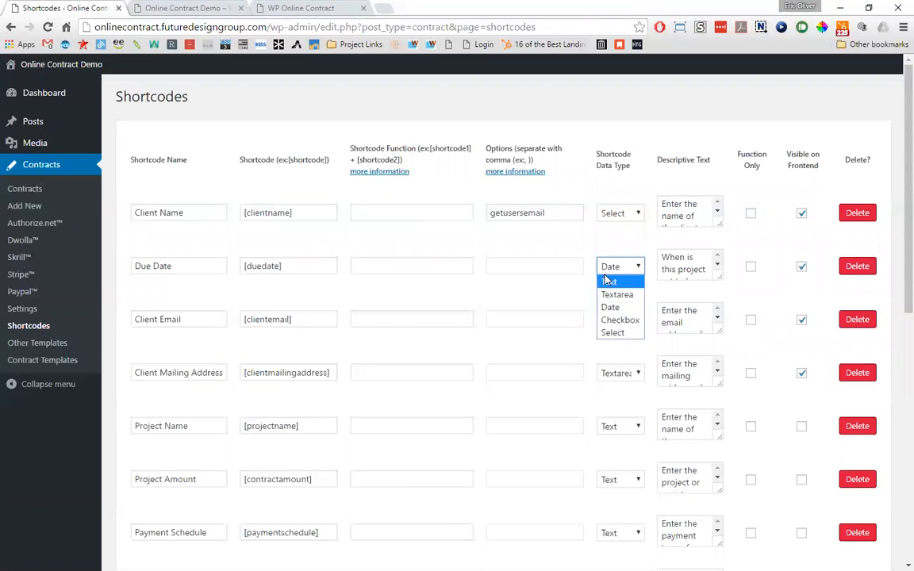
mouse_move(619, 320)
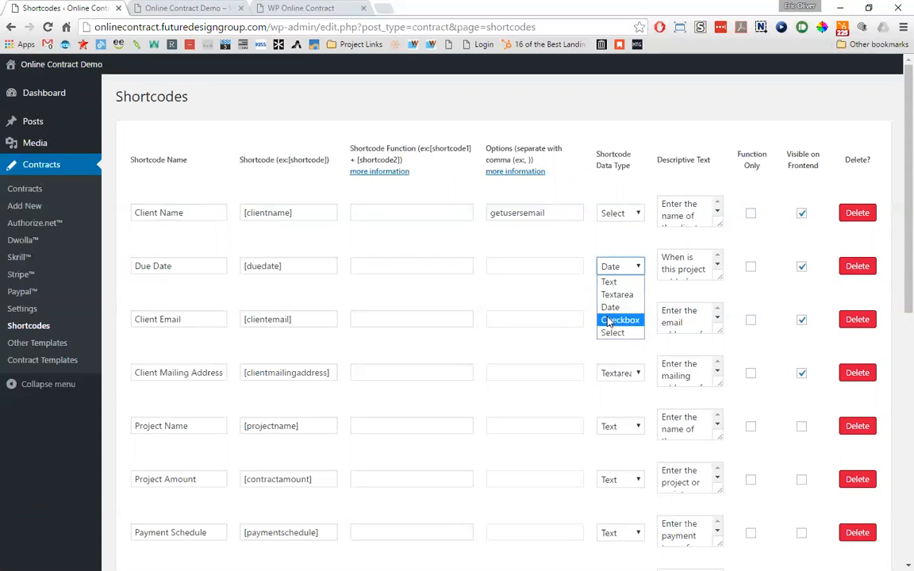
mouse_move(610, 282)
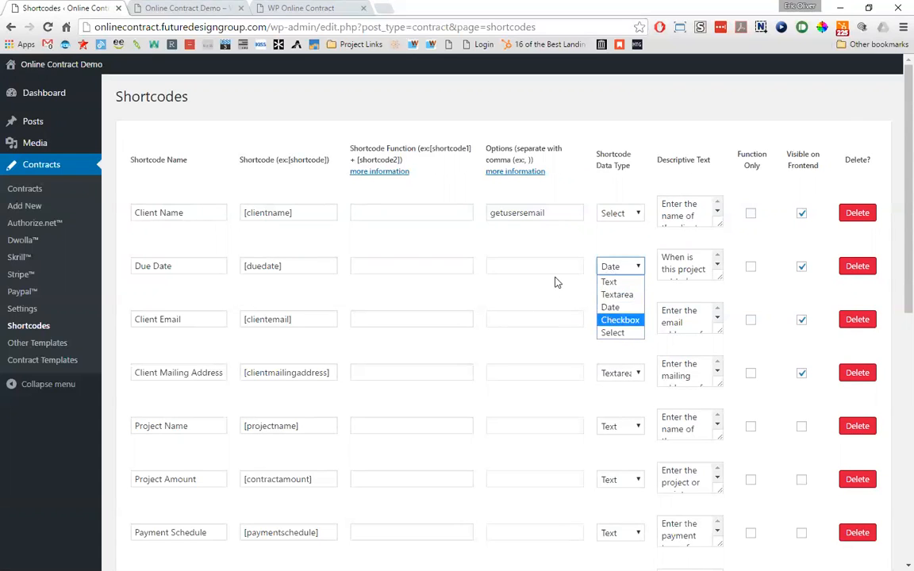
scroll("down", 3)
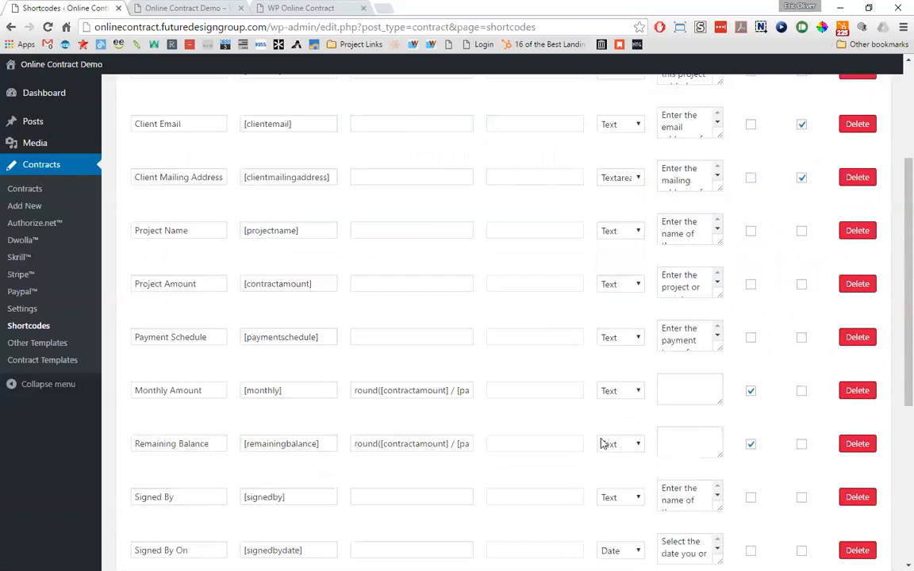
scroll("up", 3)
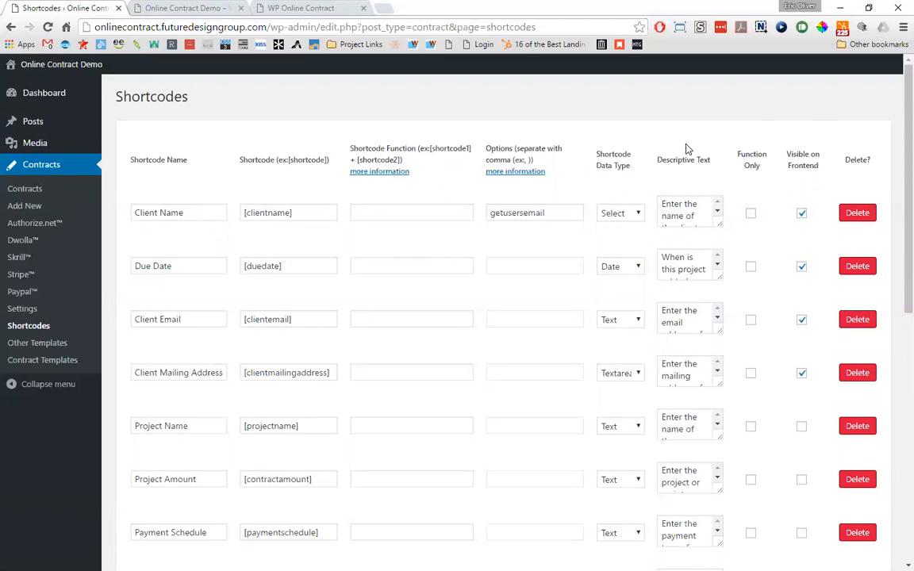
mouse_move(672, 197)
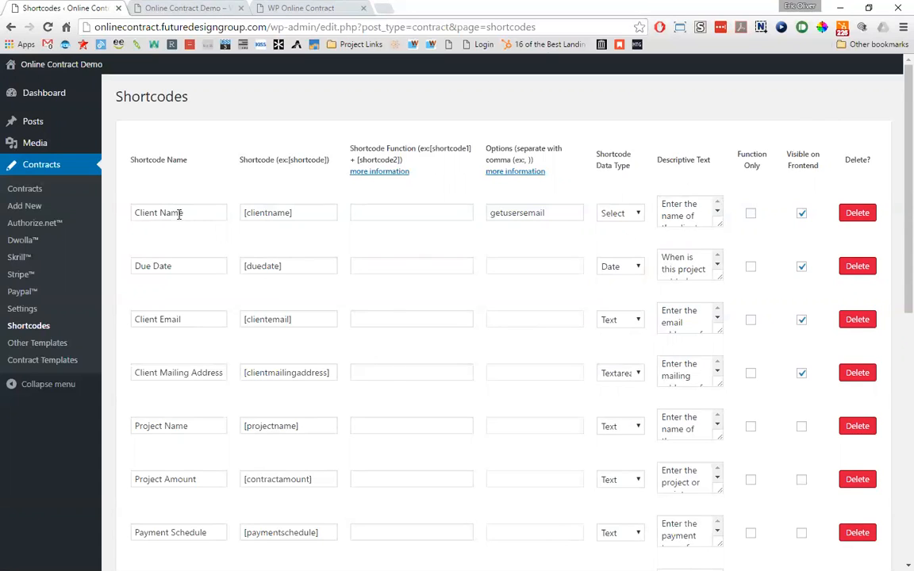
mouse_move(300, 256)
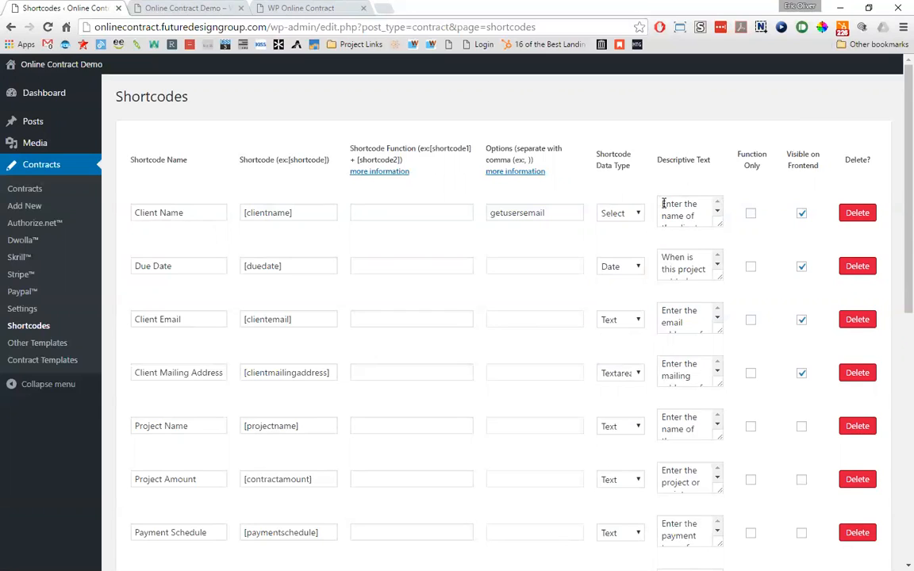
mouse_move(346, 238)
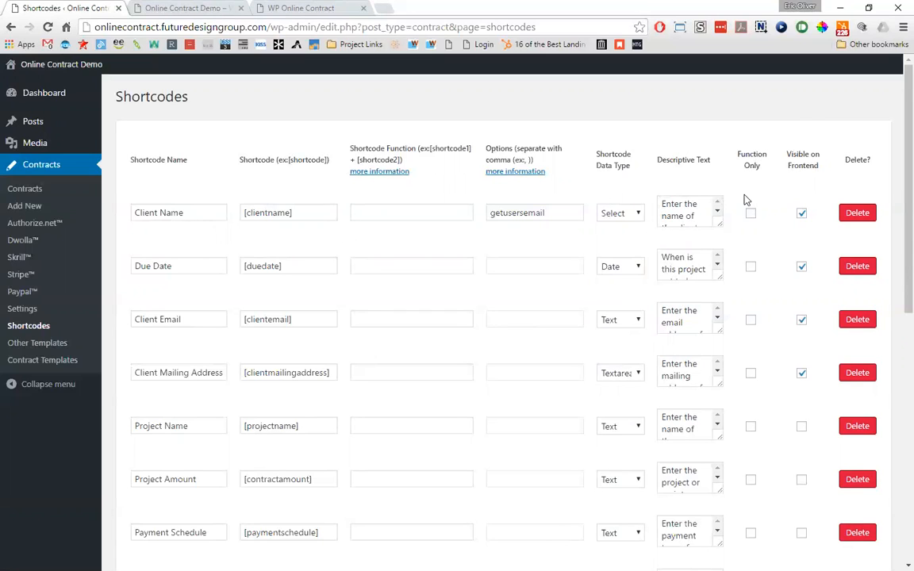
scroll("down", 3)
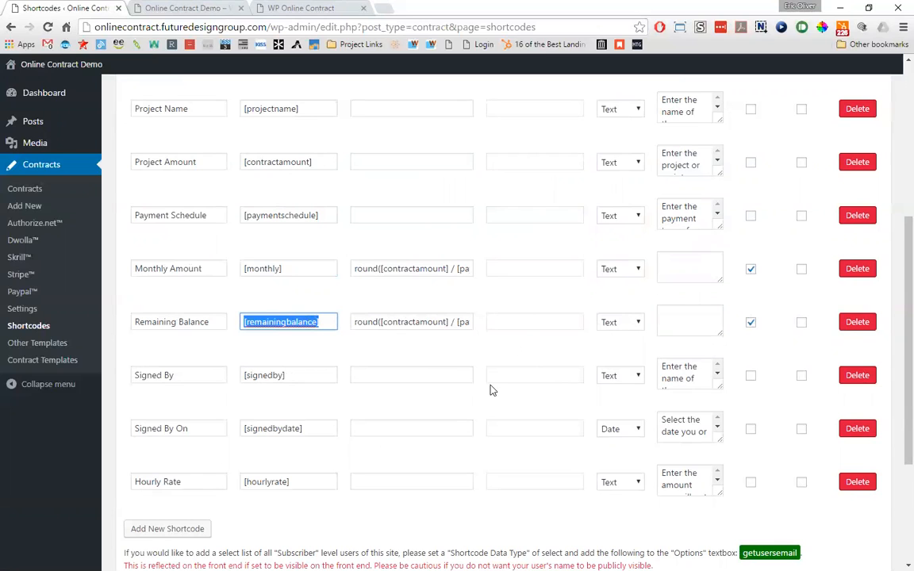
mouse_move(746, 351)
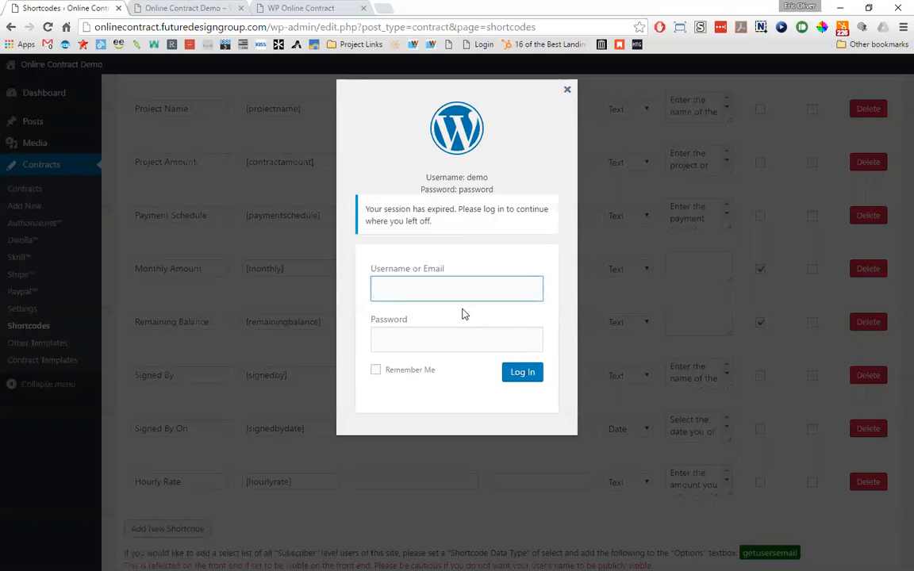
Step: Re-authenticate the expired admin session with the account password to restore the Shortcodes page
type("password")
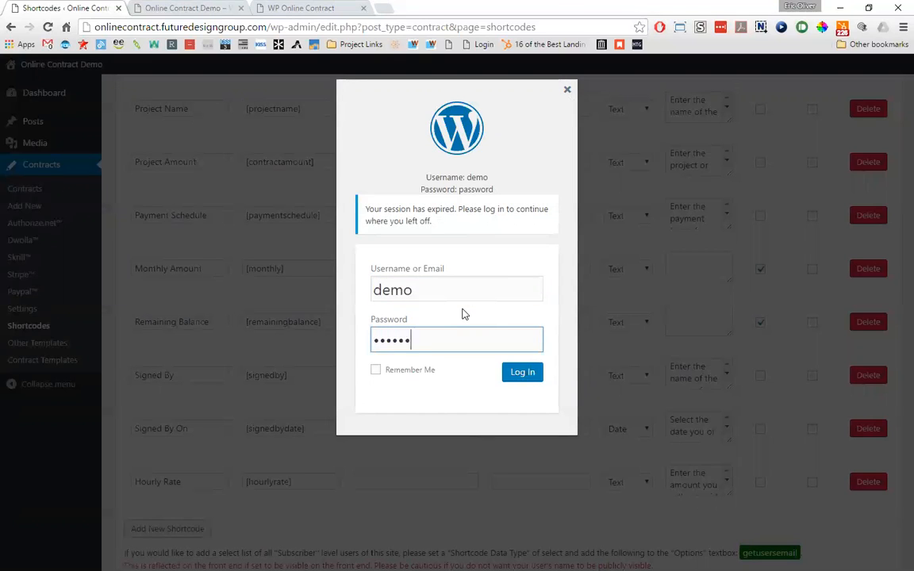
left_click(522, 372)
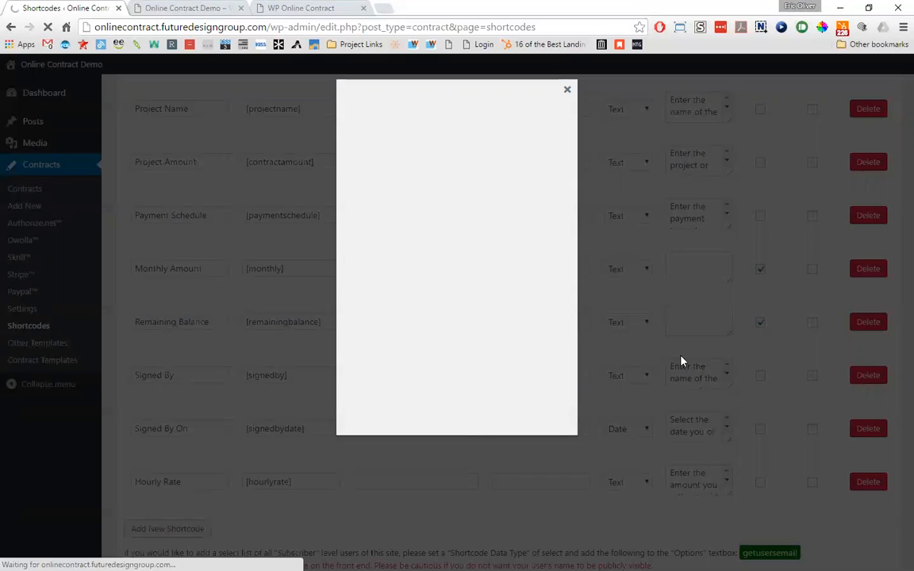
left_click(568, 89)
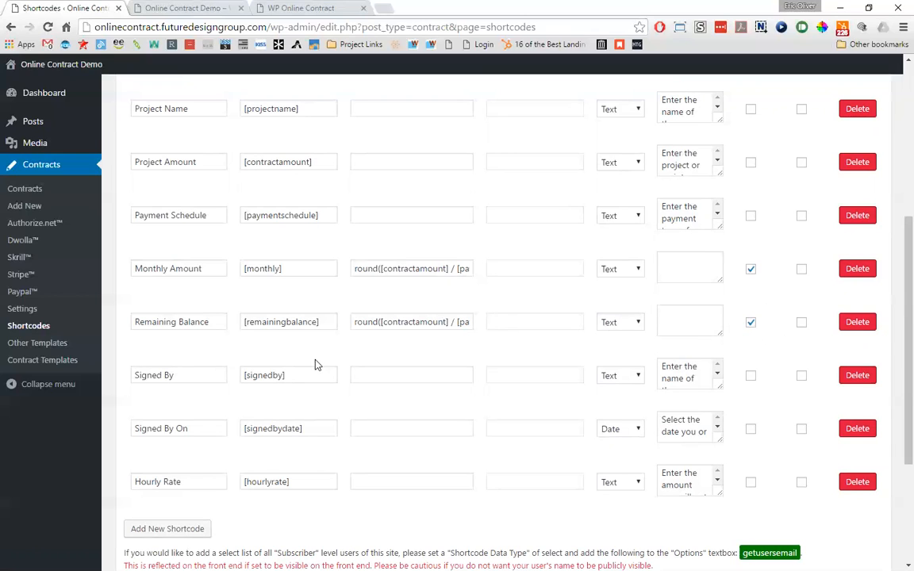
mouse_move(747, 292)
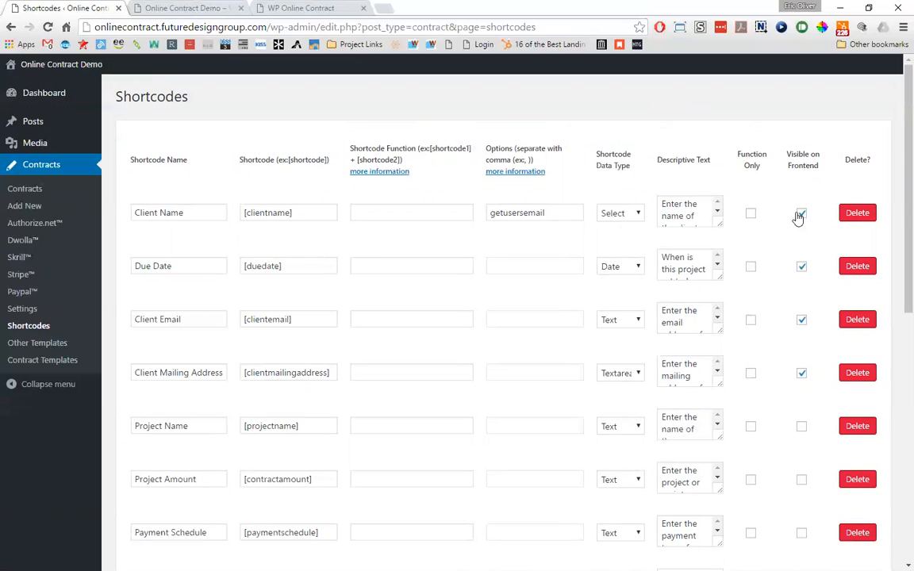
left_click(801, 213)
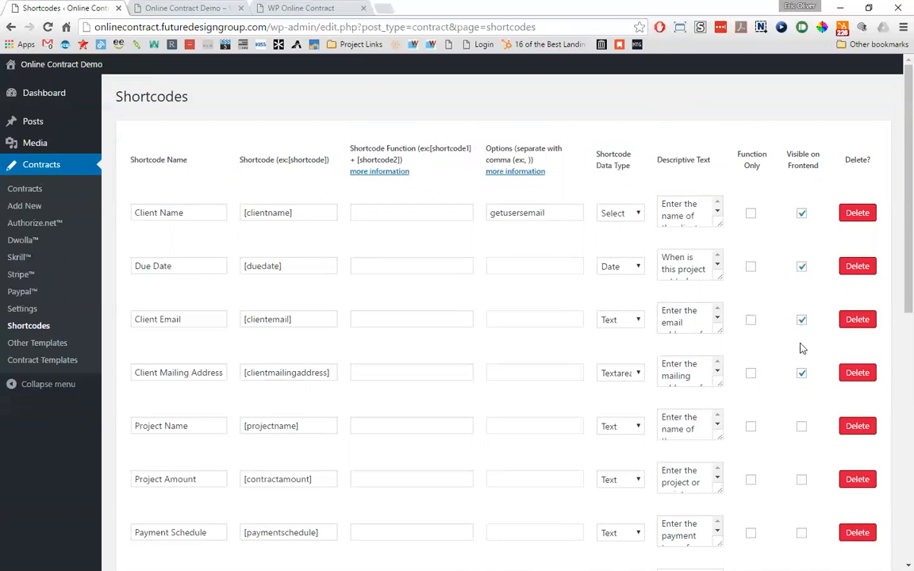
mouse_move(770, 268)
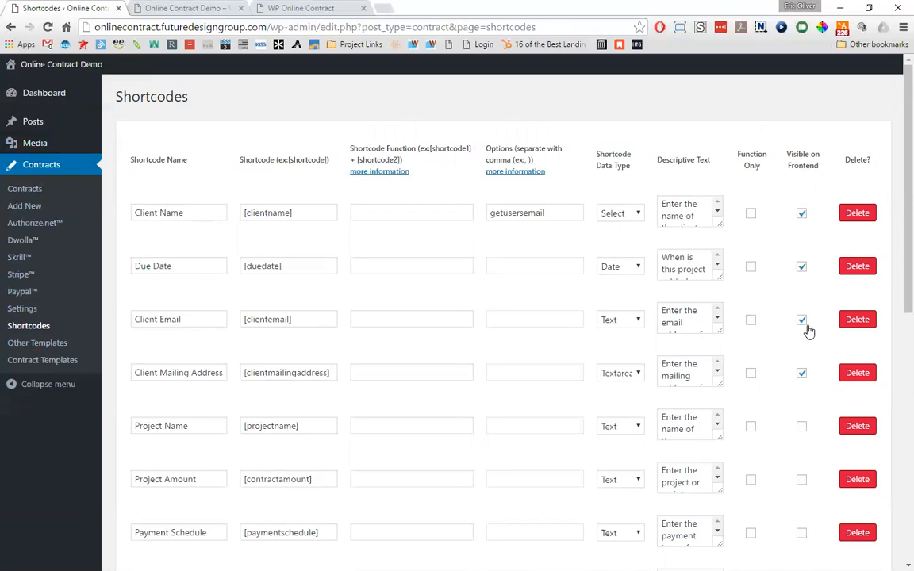
mouse_move(622, 364)
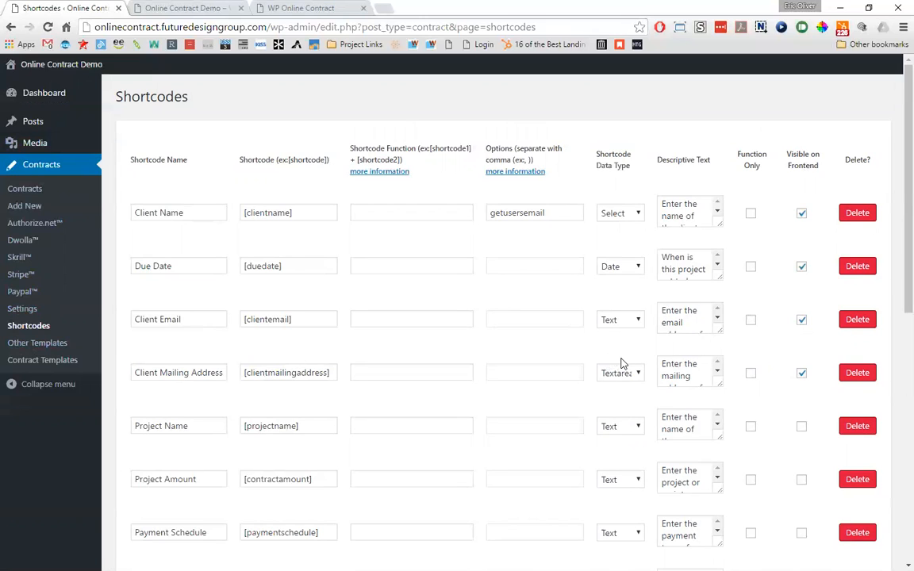
mouse_move(612, 362)
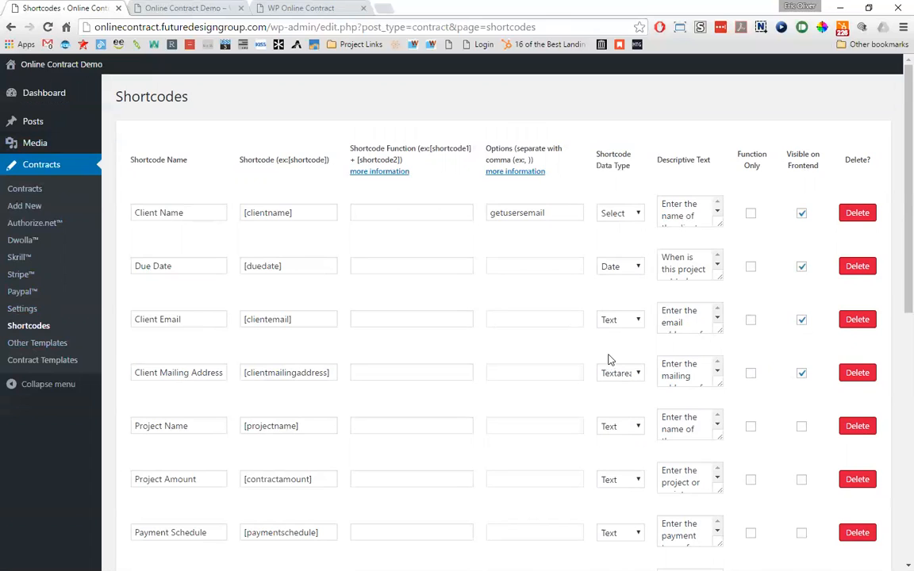
mouse_move(194, 314)
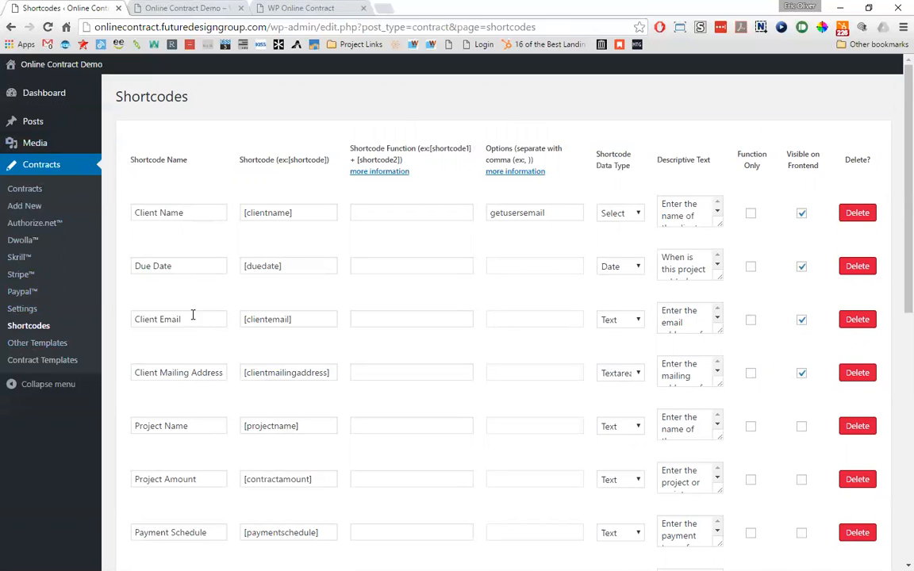
mouse_move(222, 375)
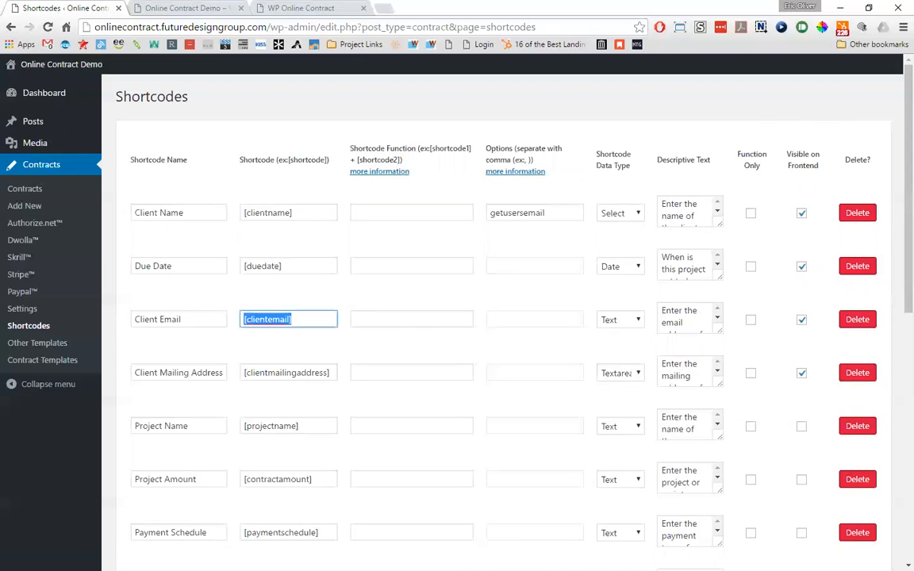
left_click(301, 319)
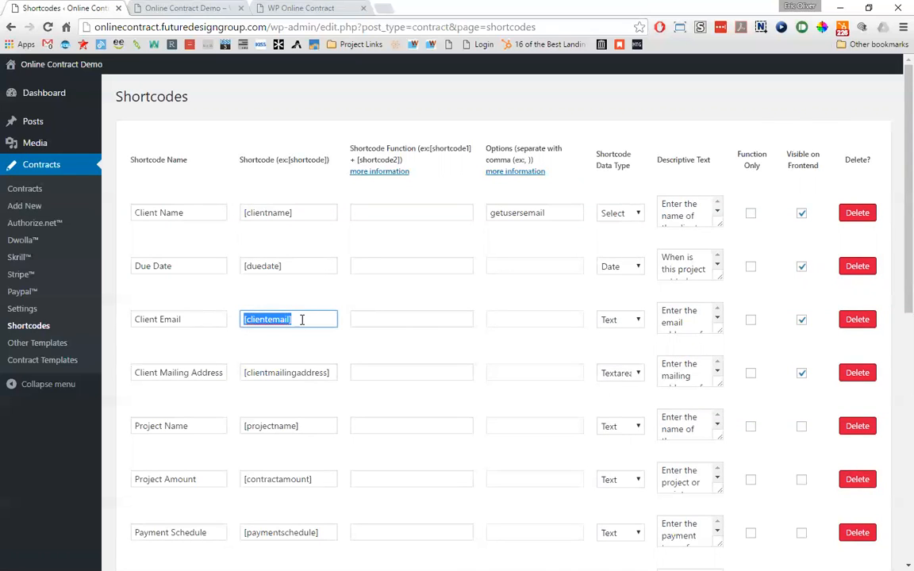
mouse_move(649, 340)
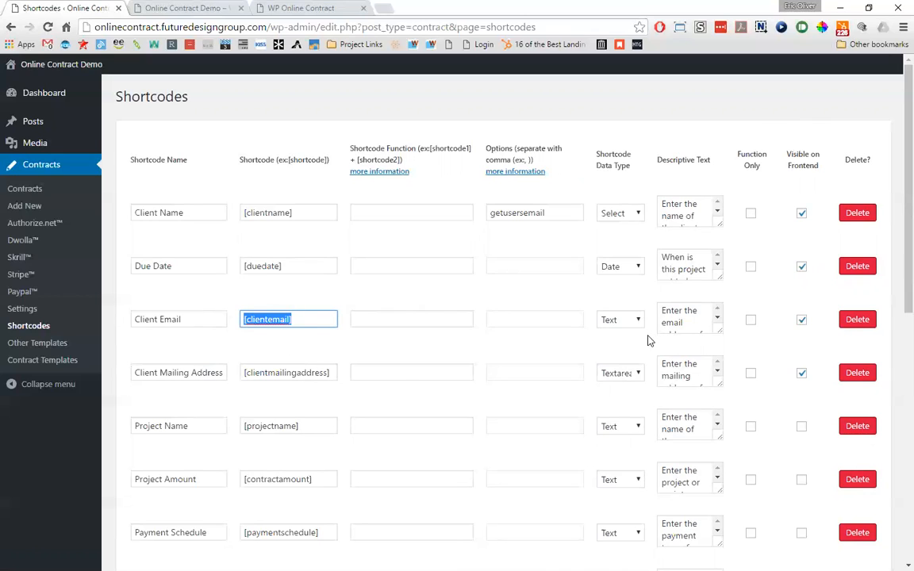
mouse_move(508, 346)
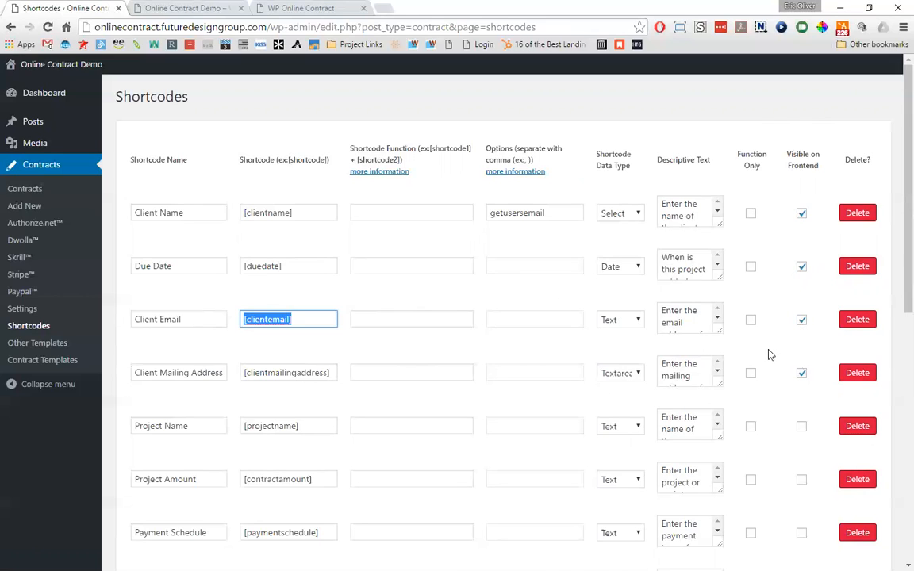
mouse_move(778, 344)
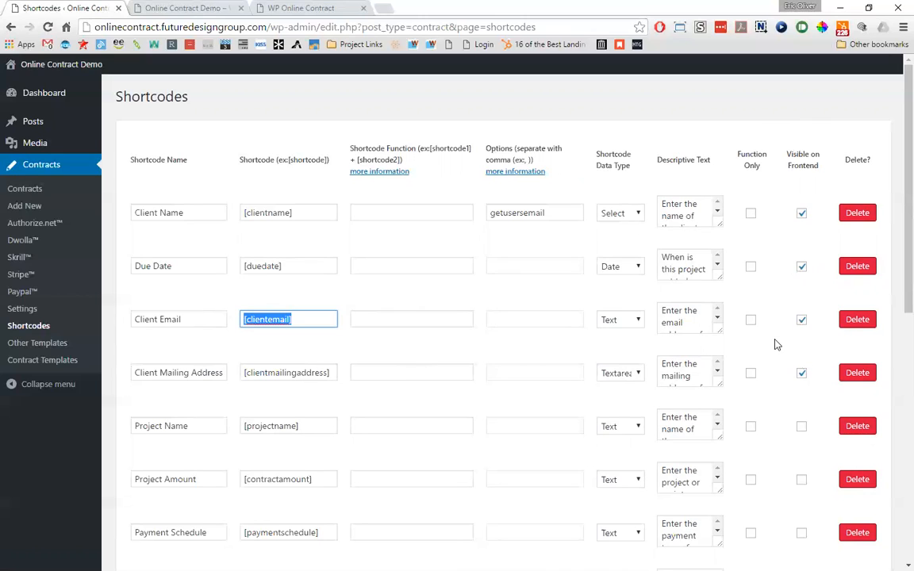
mouse_move(756, 354)
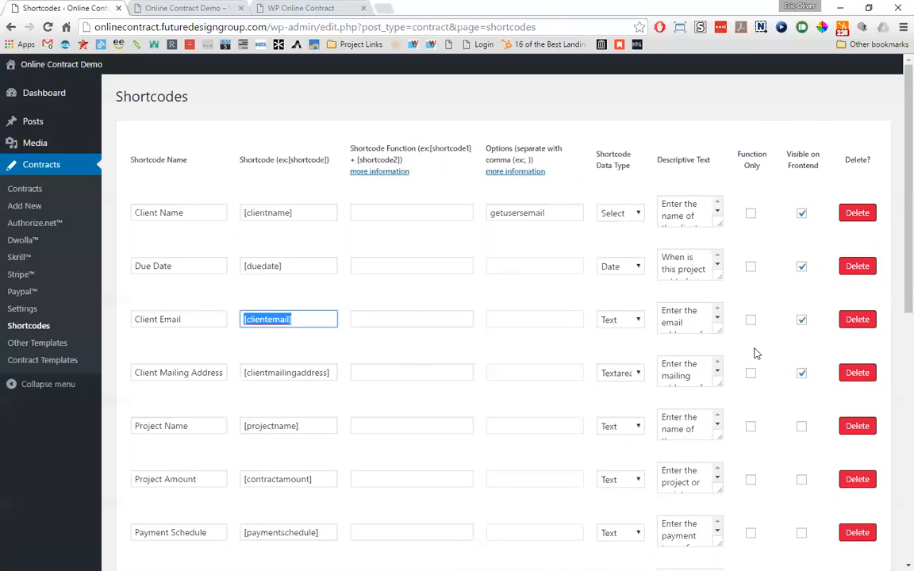
scroll("down", 3)
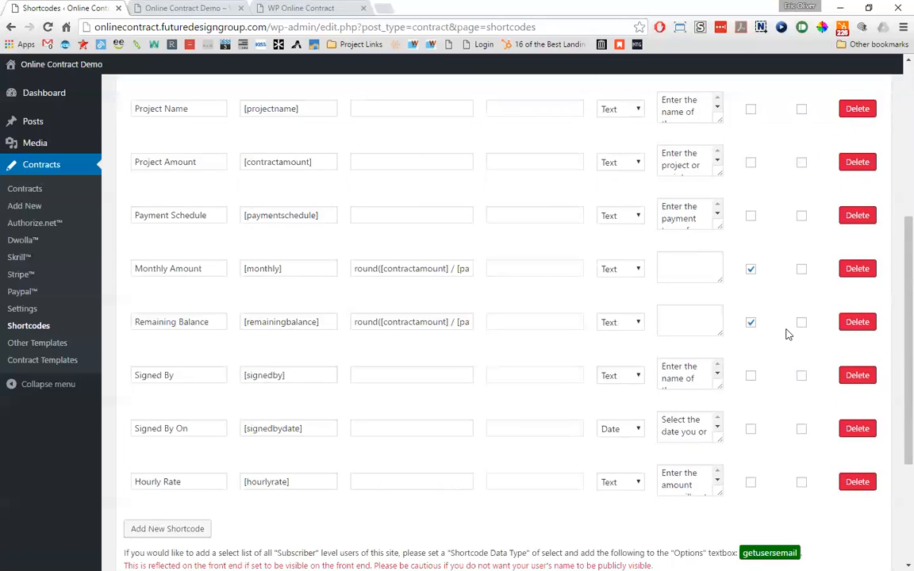
scroll("down", 3)
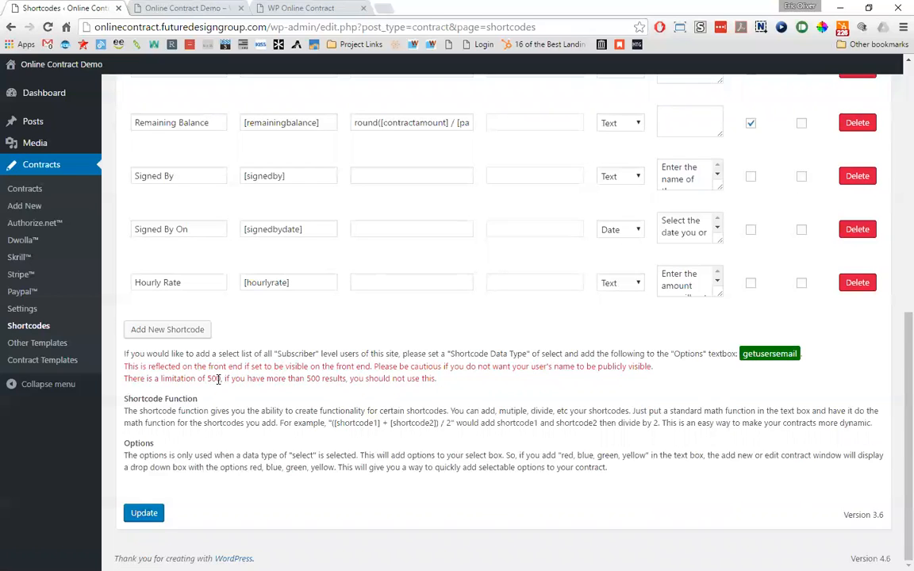
mouse_move(441, 284)
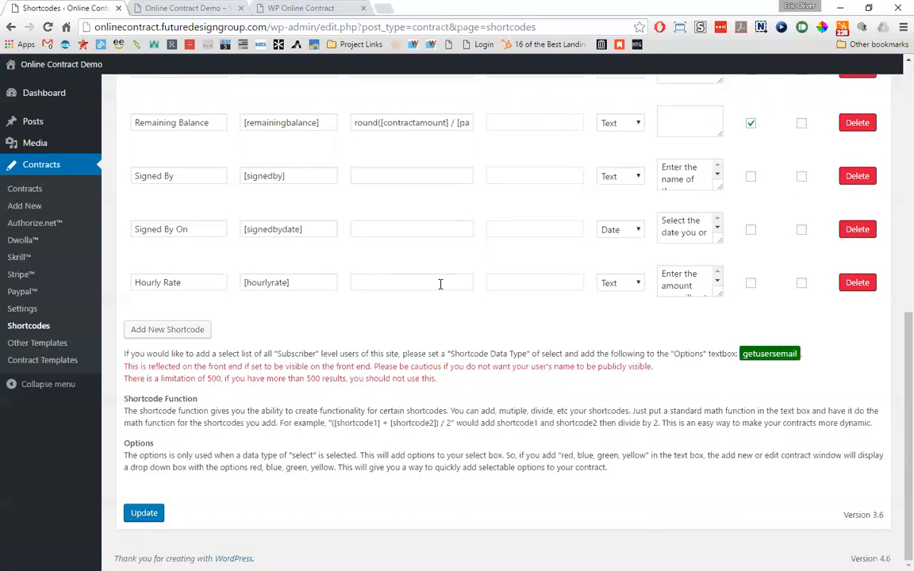
mouse_move(353, 311)
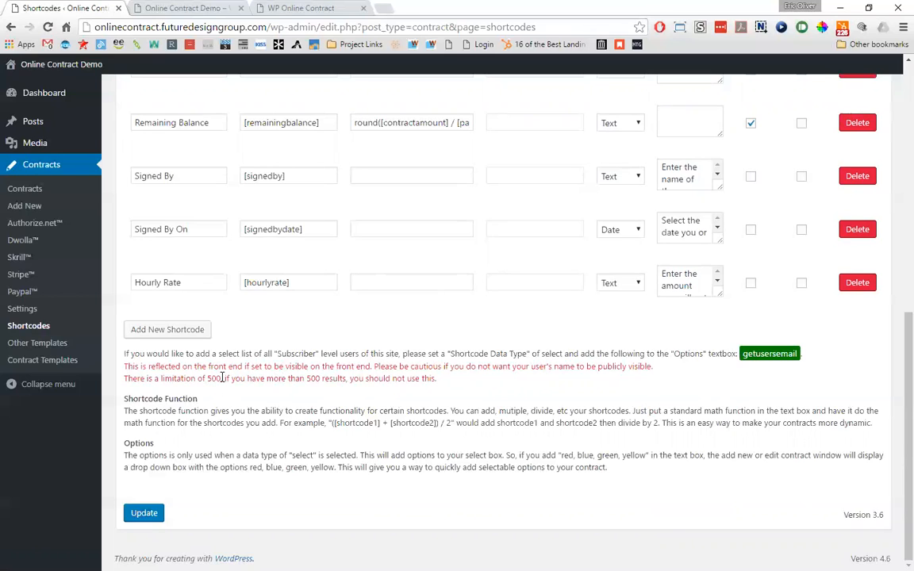
mouse_move(225, 379)
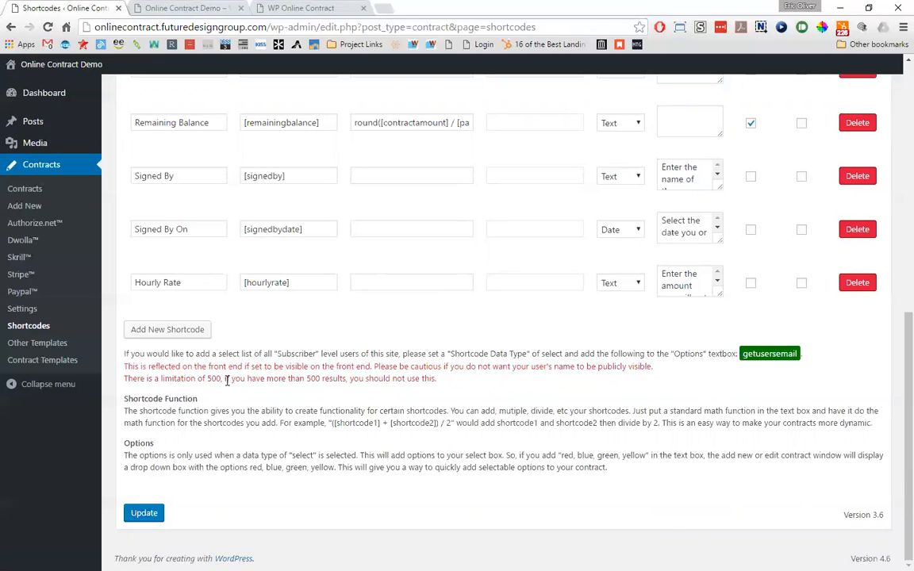
mouse_move(346, 378)
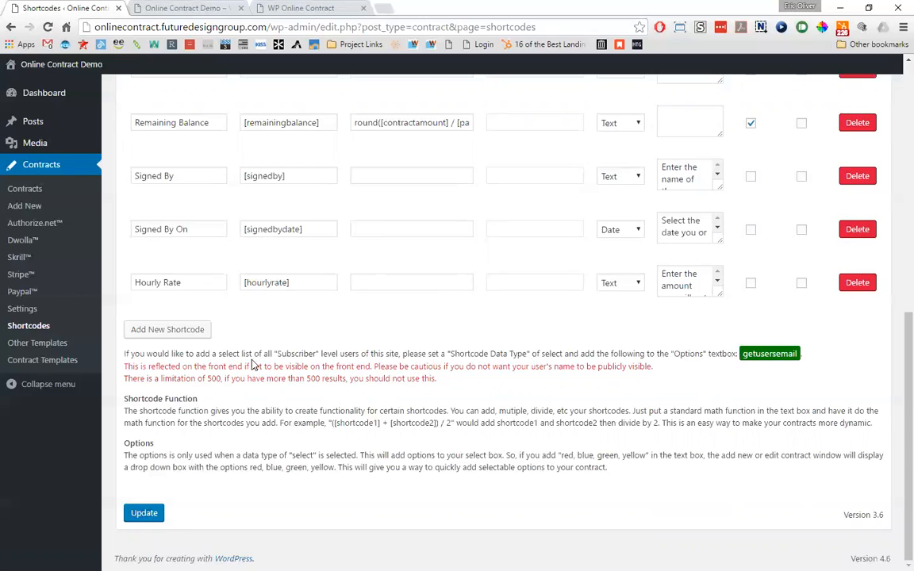
mouse_move(680, 370)
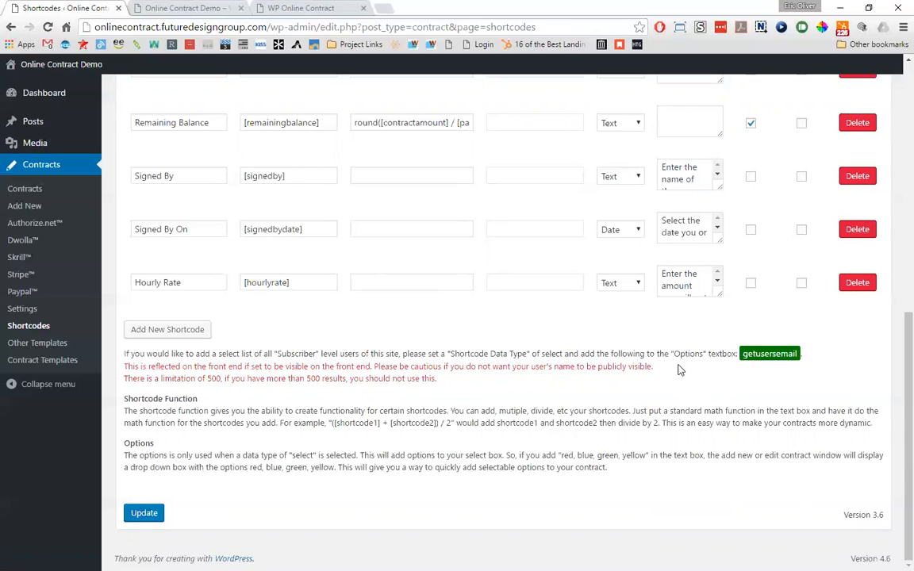
mouse_move(320, 327)
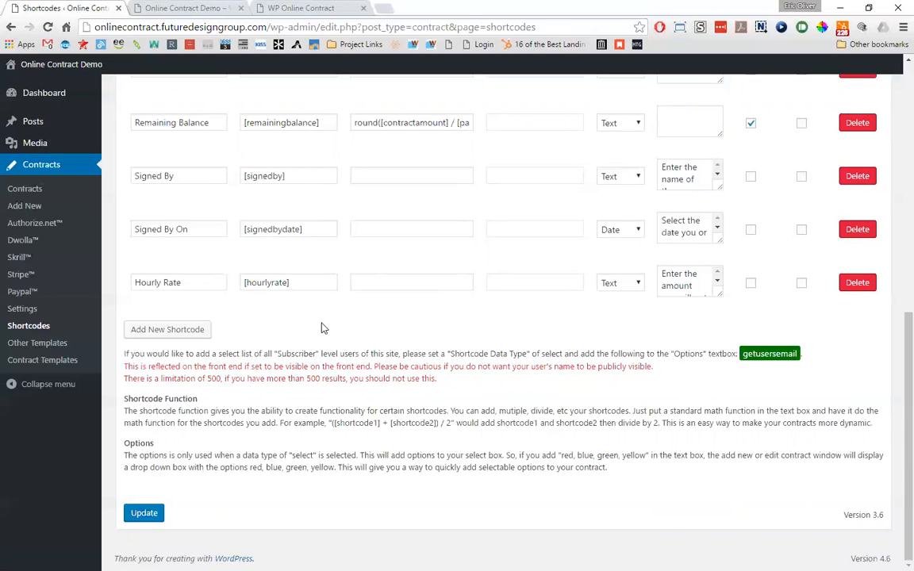